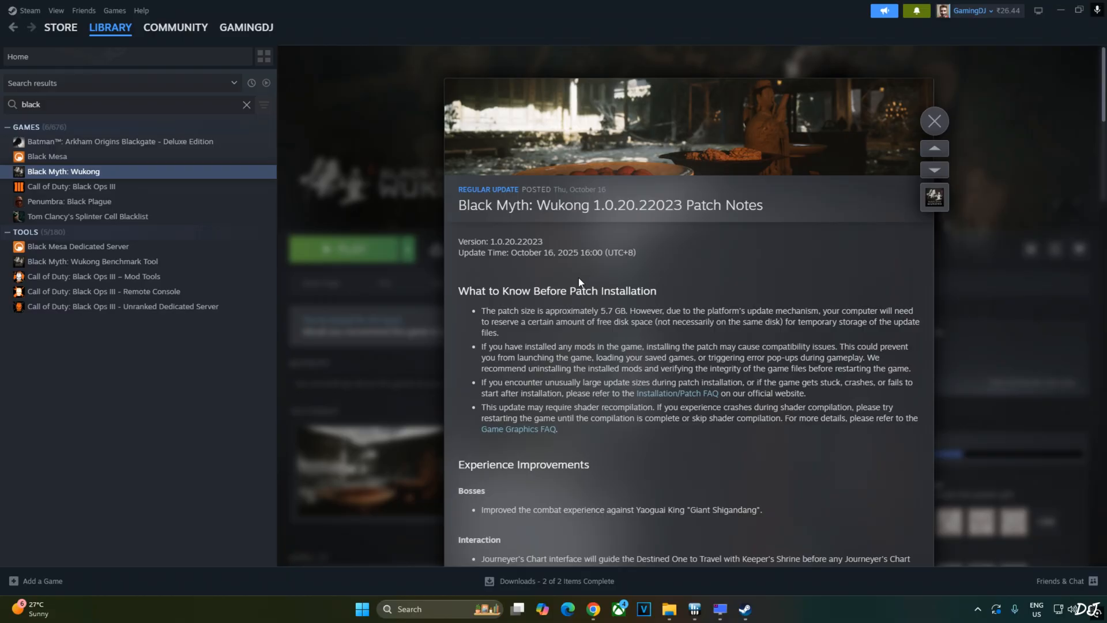
mouse_move(576, 305)
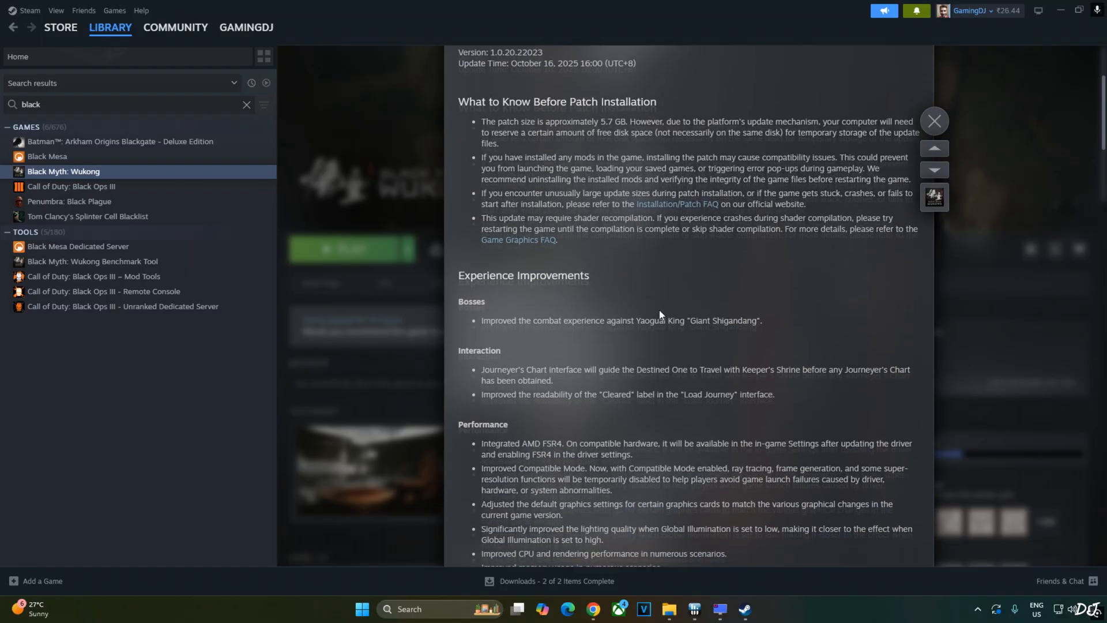
Download the Optiscaler_0.9.0-pre4 .7z archive from Discord, then search Windows for NVIDIA App
scroll(down, 3)
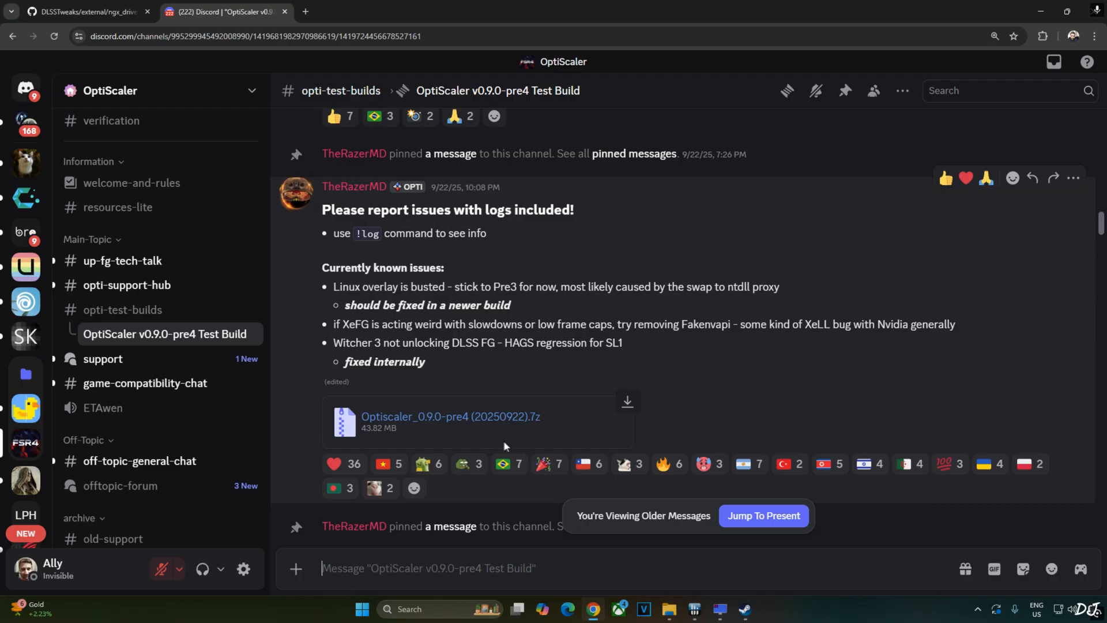
mouse_move(532, 452)
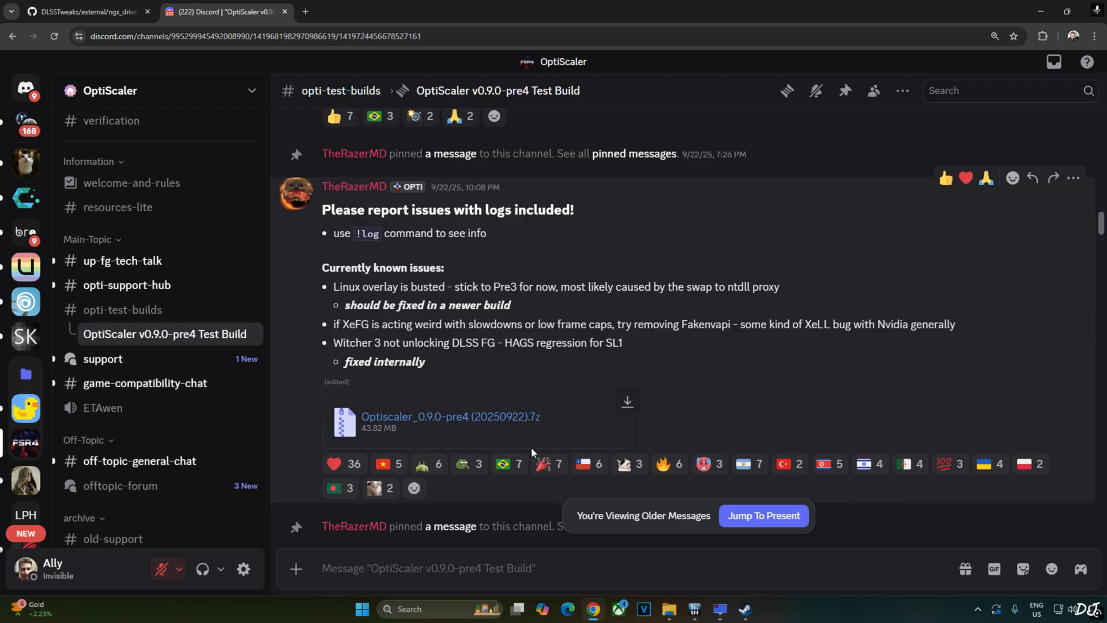
mouse_move(451, 416)
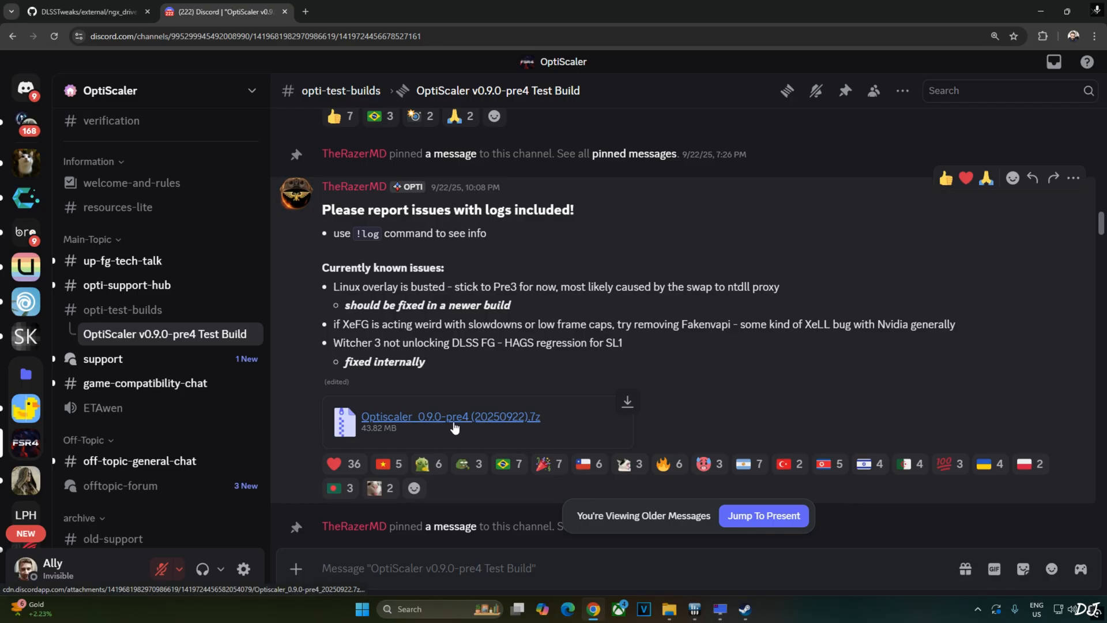
click(84, 12)
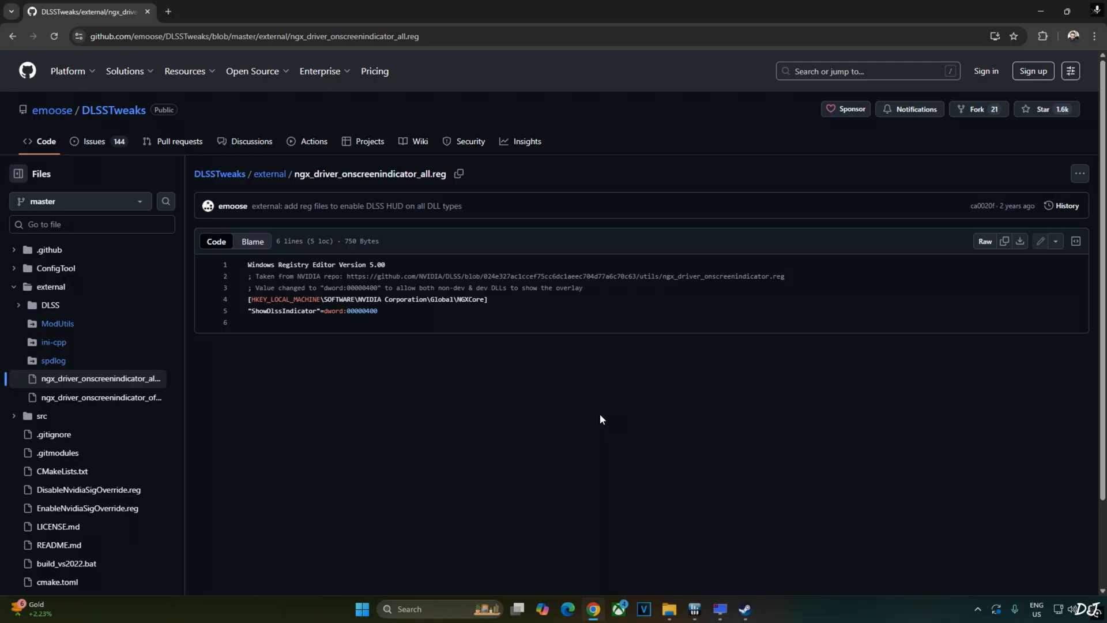
text(NVIDIA App)
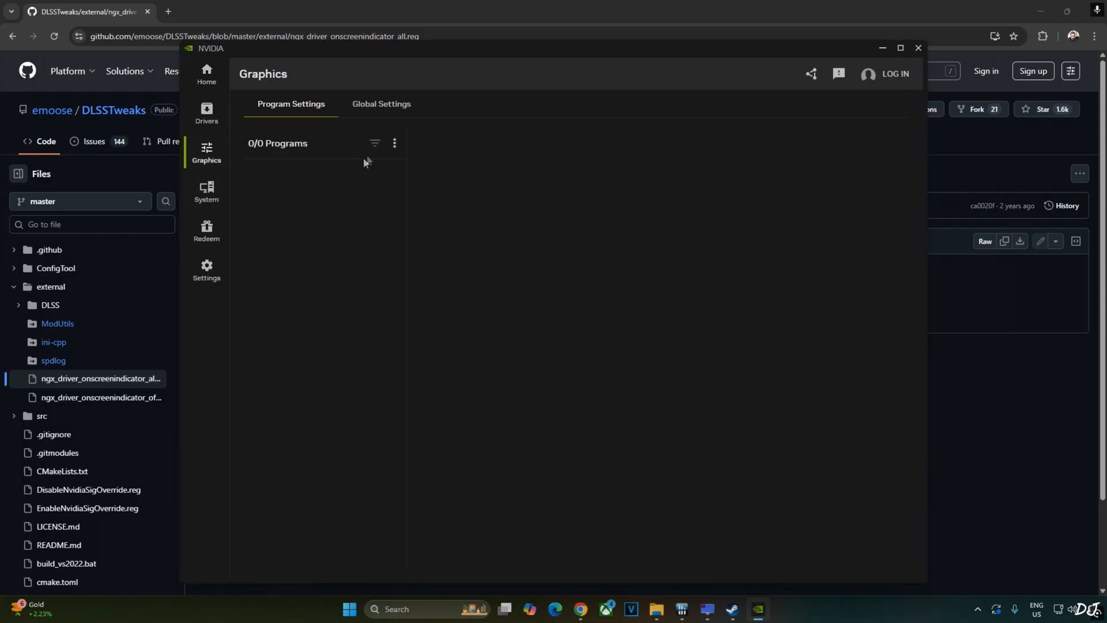
Refresh the program list and set Black Myth: Wukong's DLSS Override - Model Presets to Latest
click(394, 143)
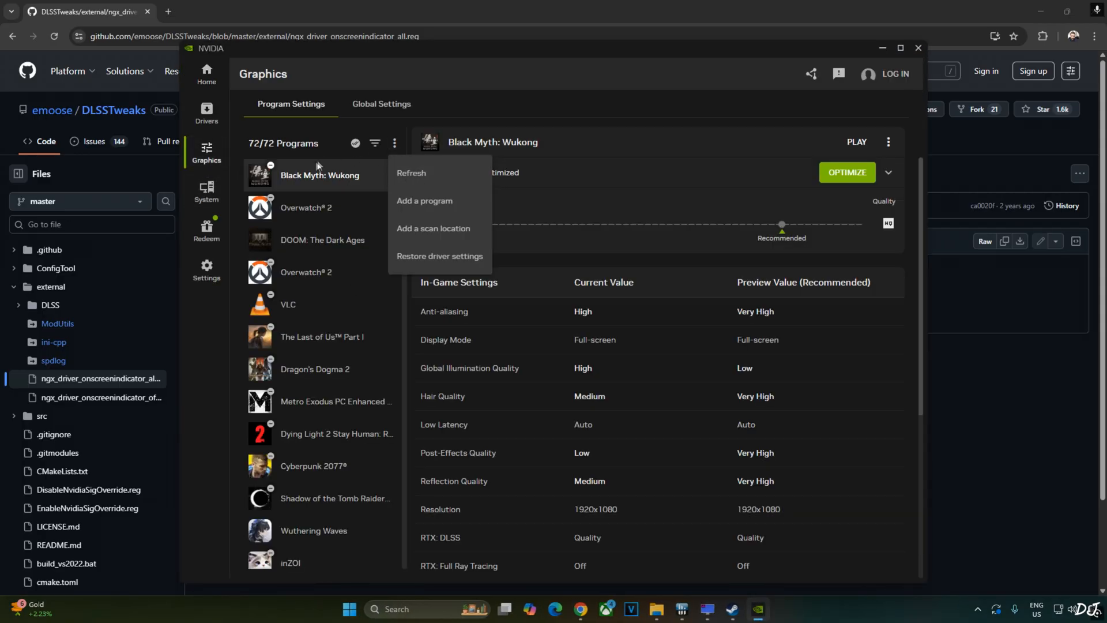
click(343, 244)
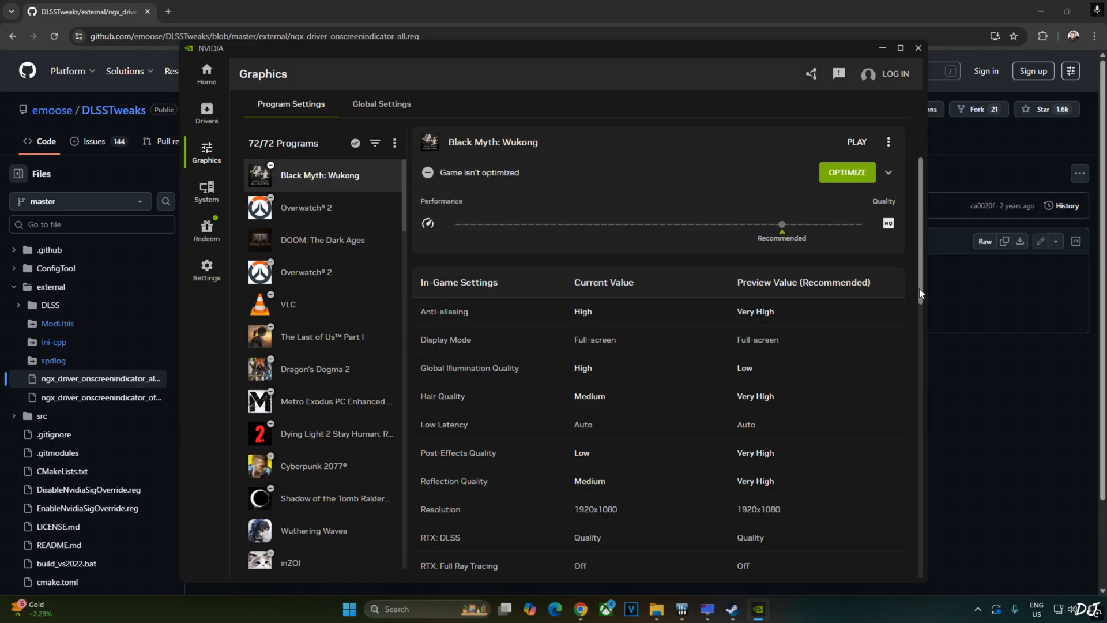
scroll(down, 3)
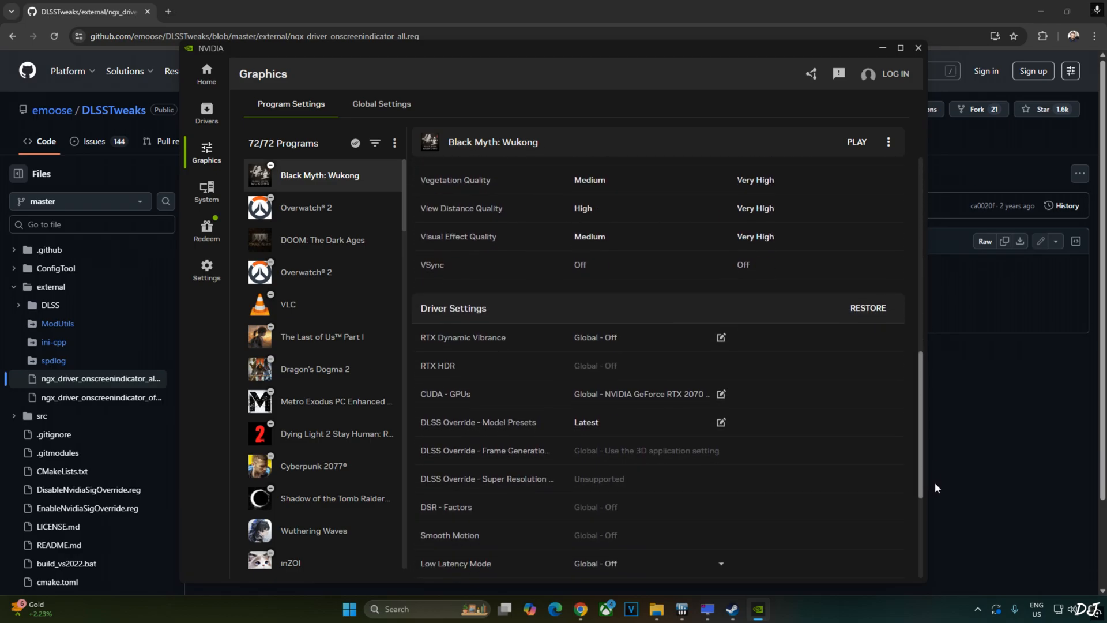
scroll(down, 3)
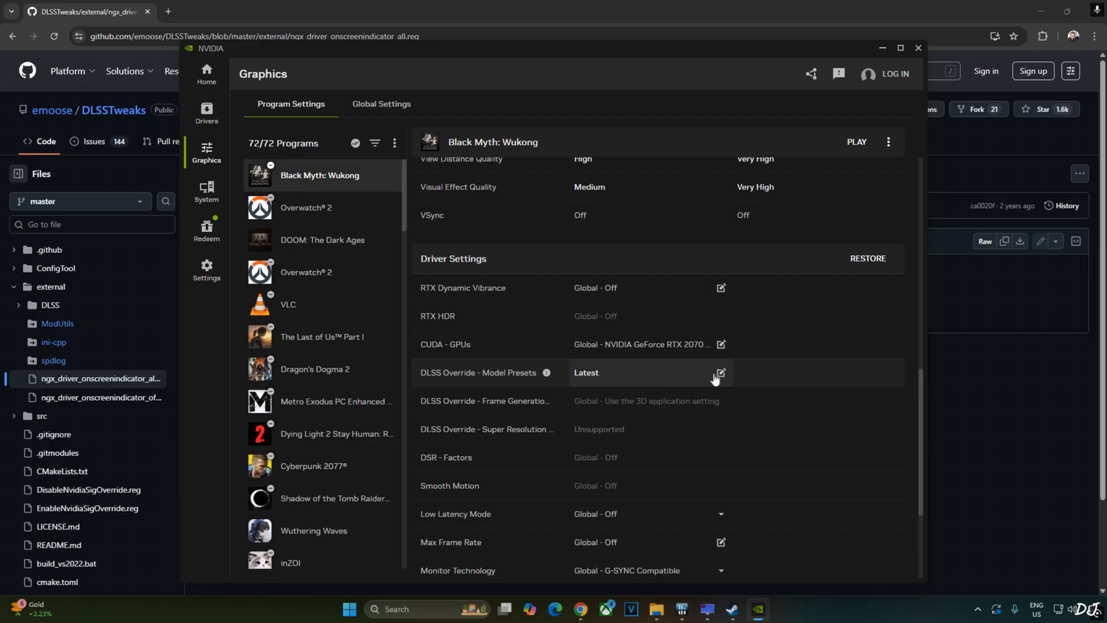
click(720, 372)
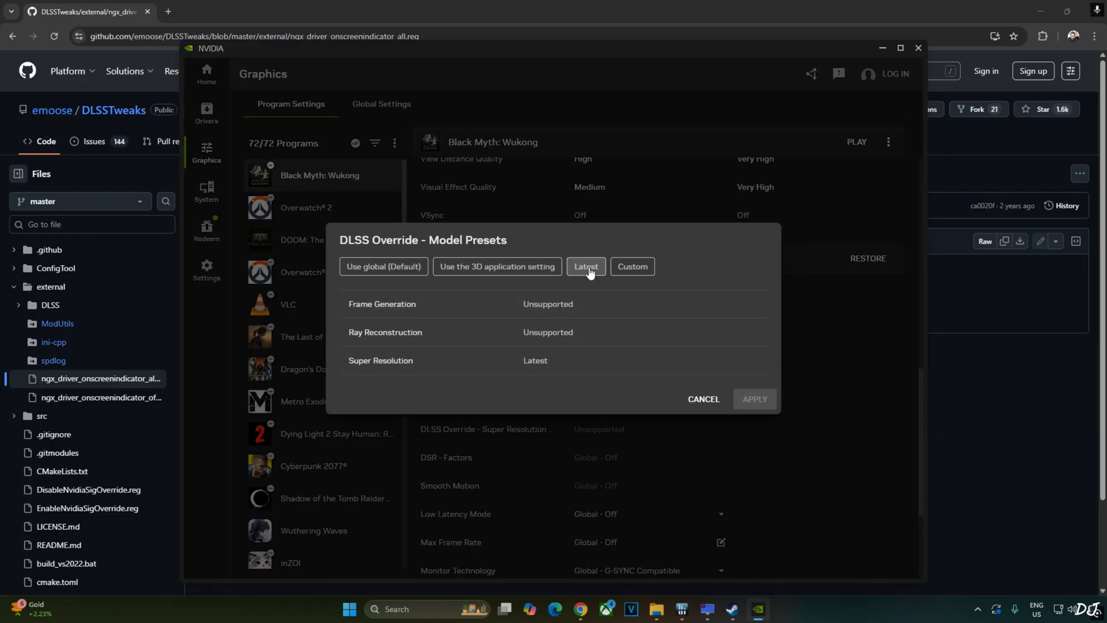
click(586, 266)
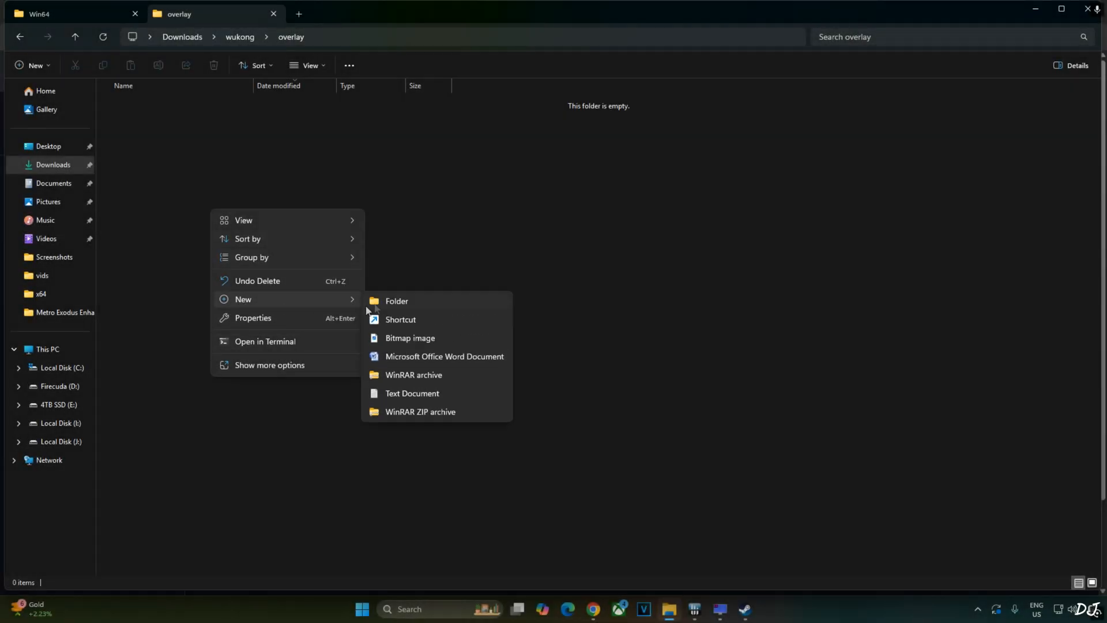
mouse_move(411, 393)
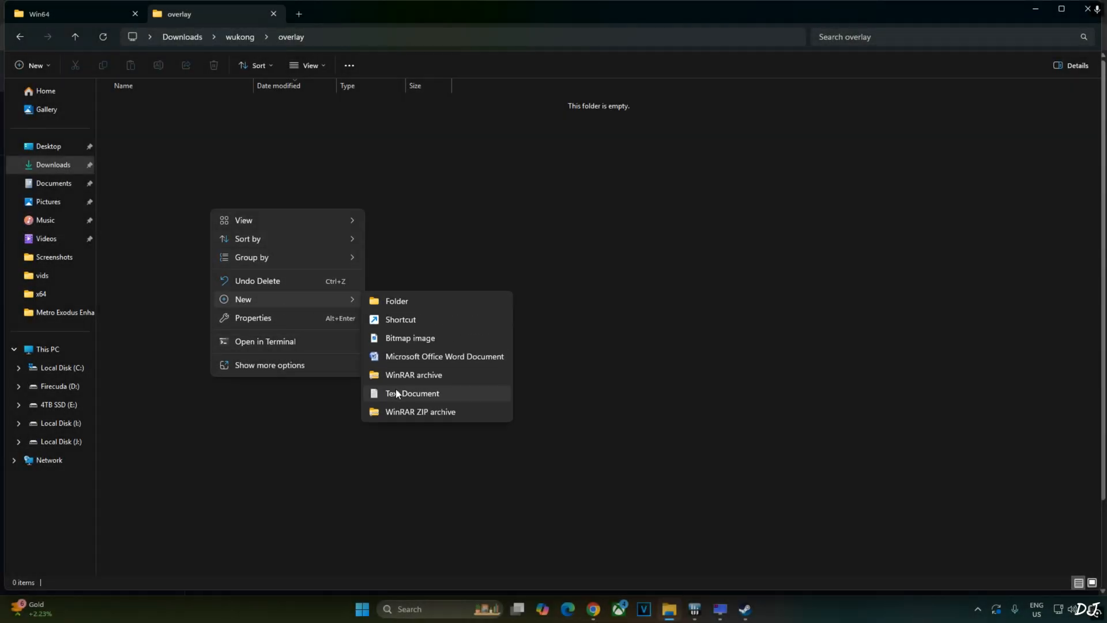
Create a new text document named overlay.reg in the overlay folder and edit it in Notepad
click(414, 396)
text(overlay.reg)
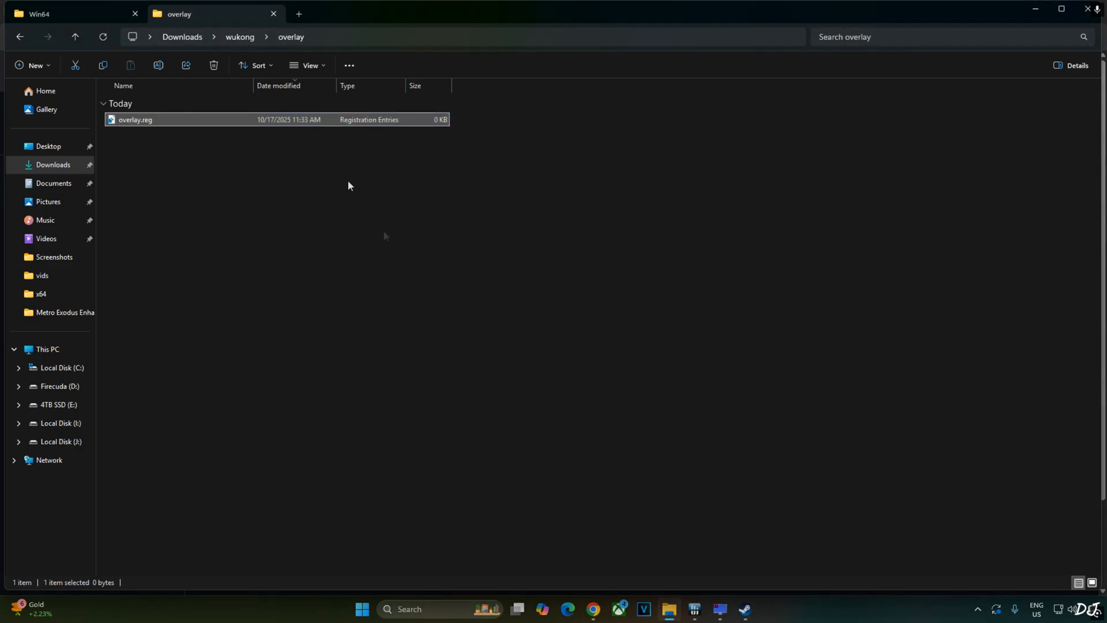
right_click(135, 119)
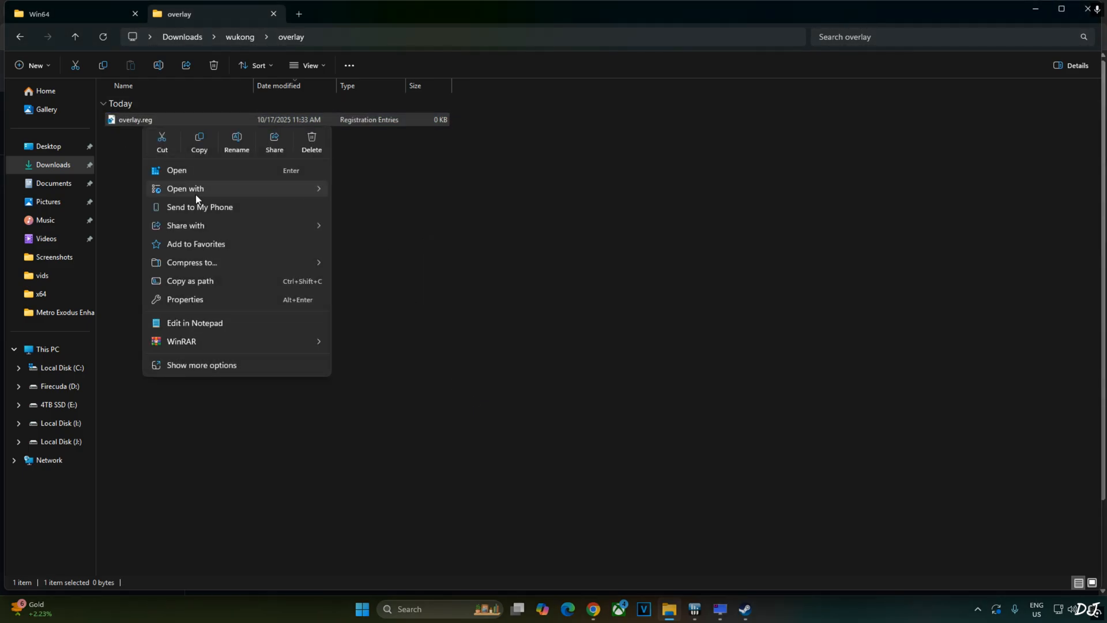
click(338, 259)
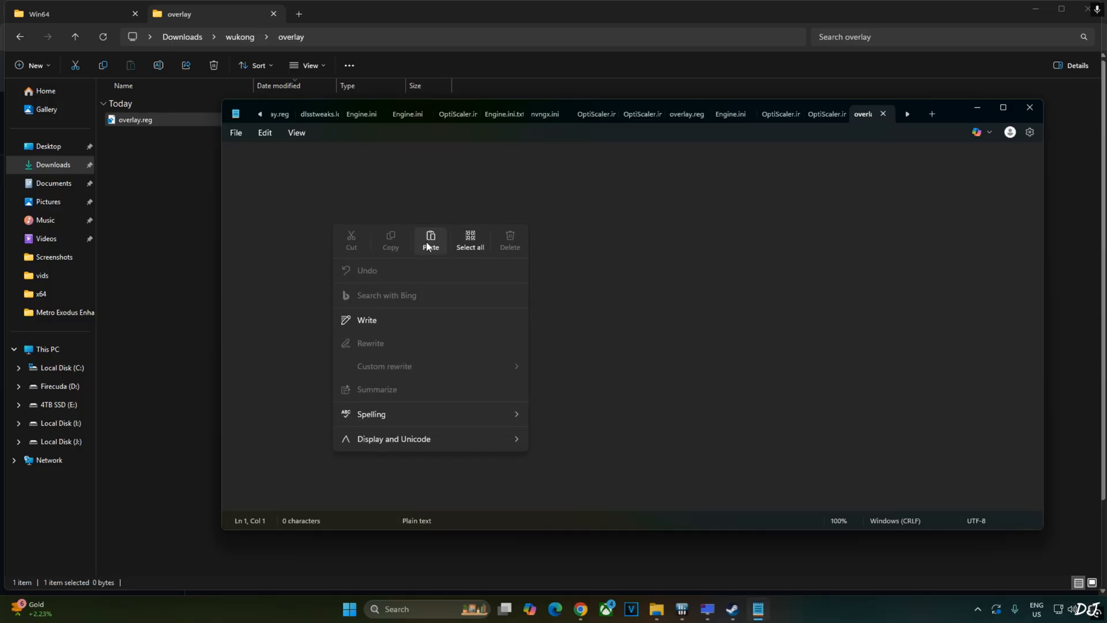
Paste the DLSS indicator registry text, set ShowDlssIndicator to dword:00000000 and save
click(430, 240)
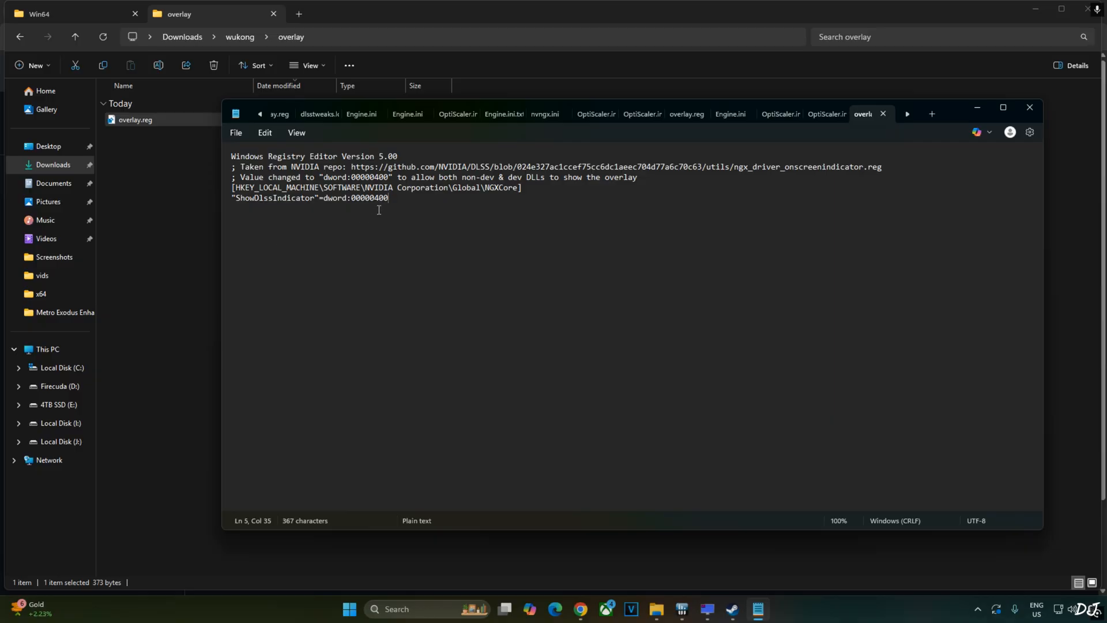
double_click(379, 197)
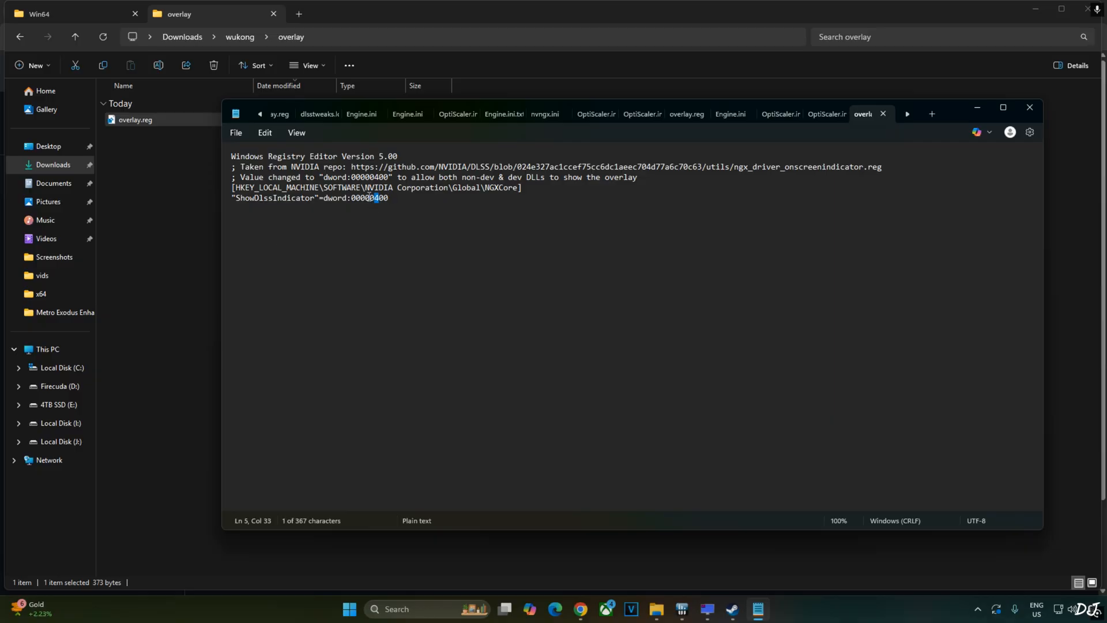
click(236, 134)
text(0)
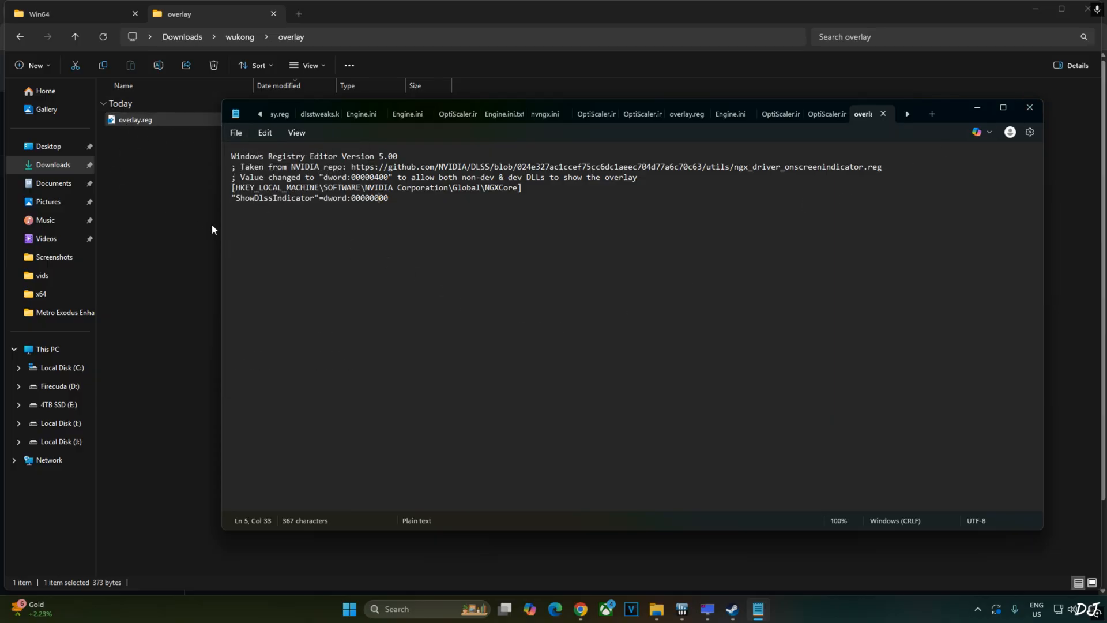
click(235, 132)
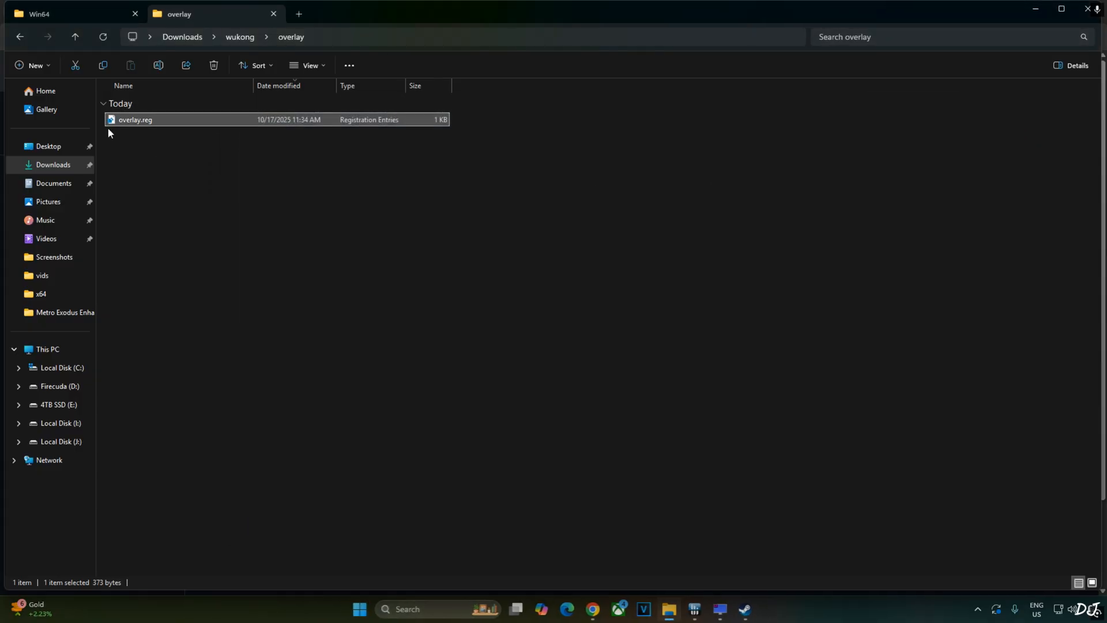
Merge the saved overlay.reg into the registry and confirm the success message
right_click(135, 119)
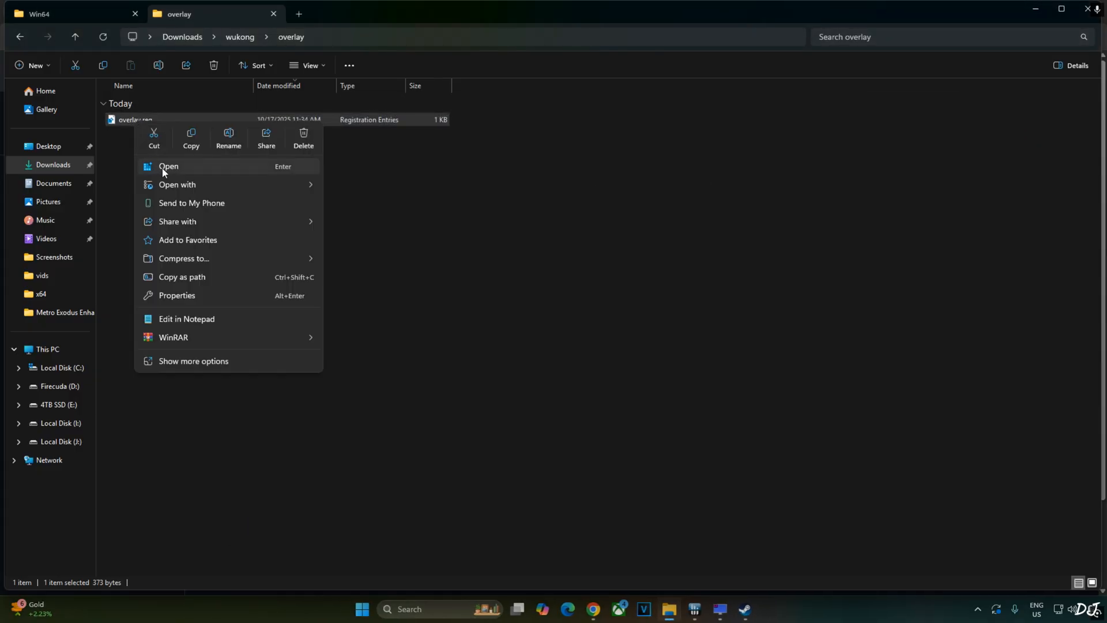
click(168, 166)
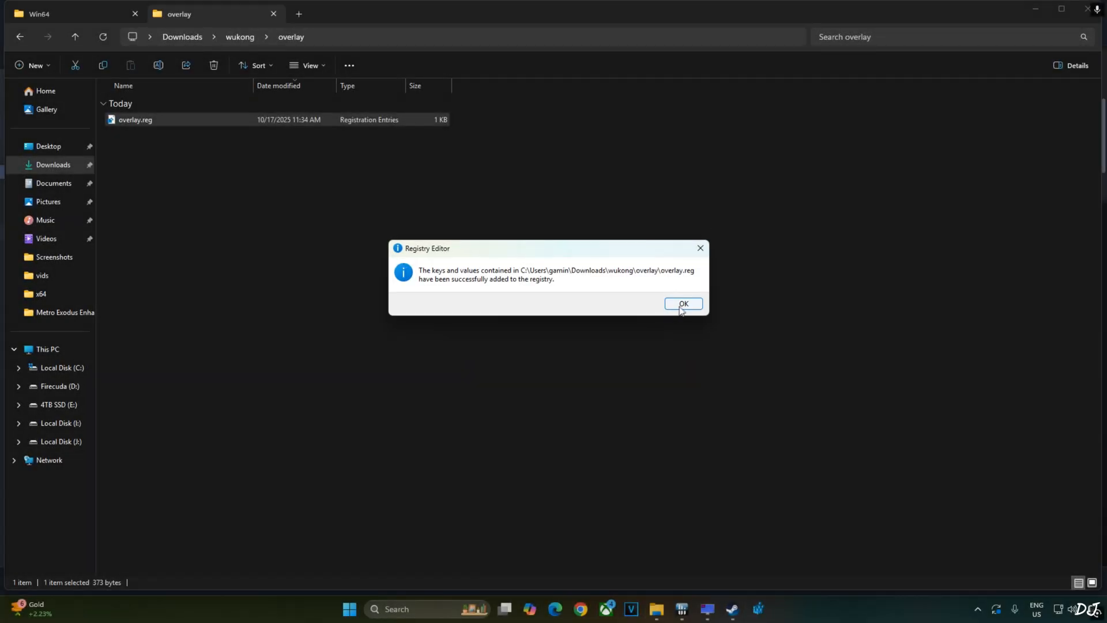
click(681, 304)
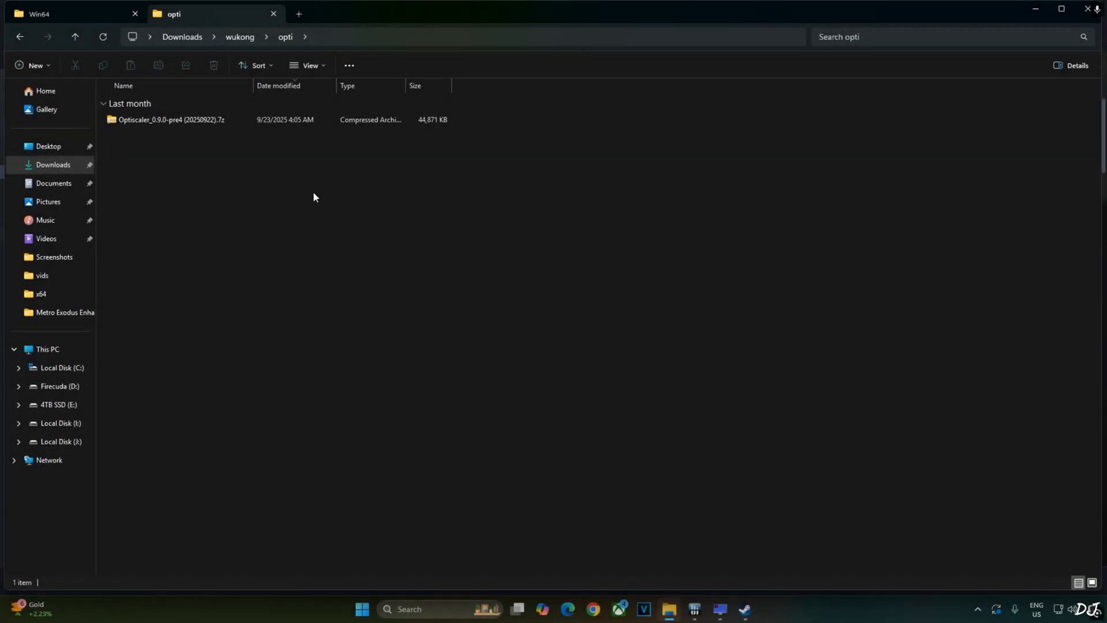
In the 0.9.0-pre4 archive, select OptiScaler.ini, OptiScaler.dll and libxess_fg.dll for copying
double_click(171, 118)
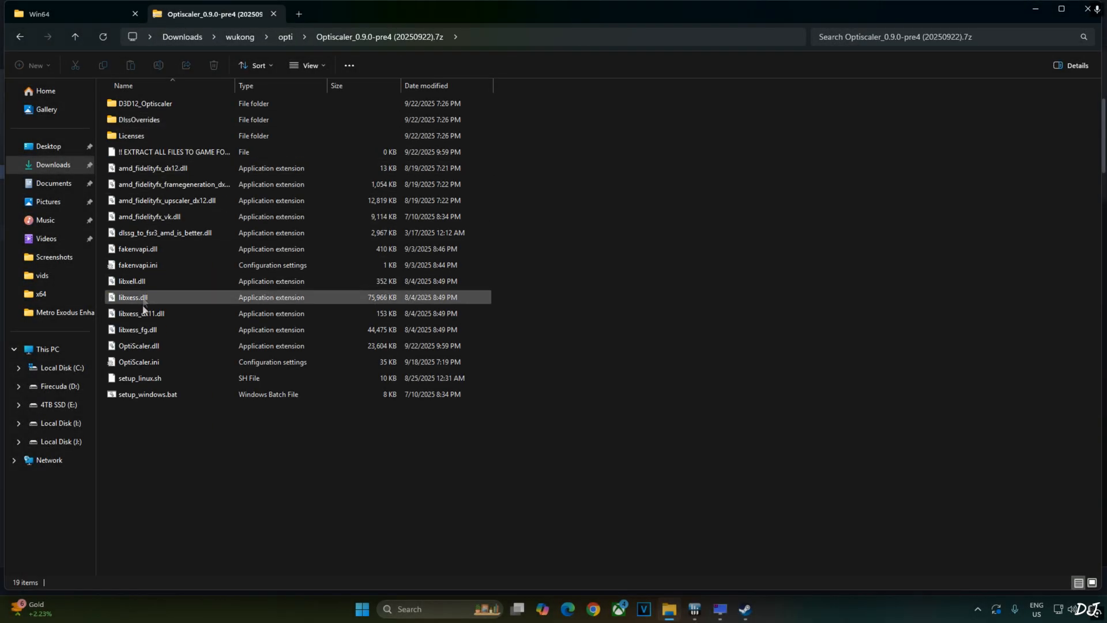
click(138, 361)
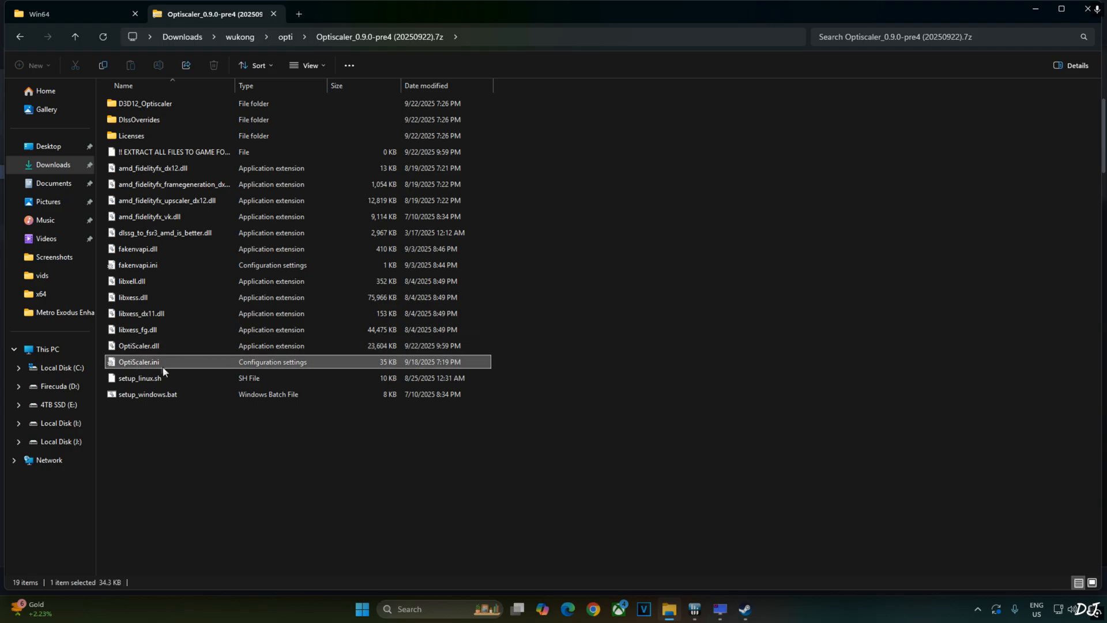
click(139, 345)
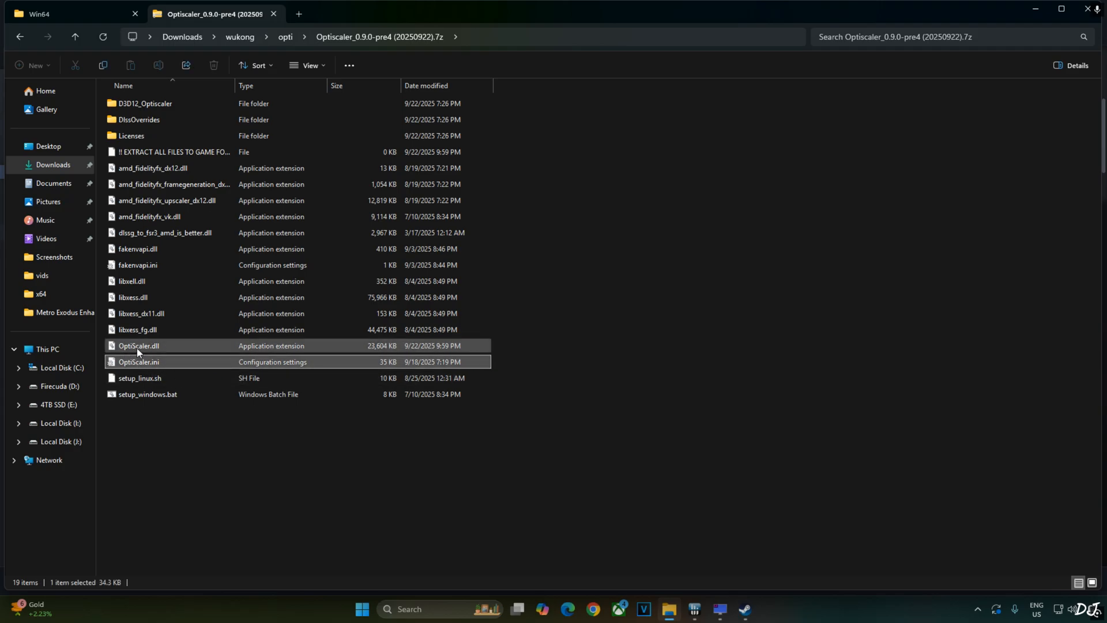
click(138, 329)
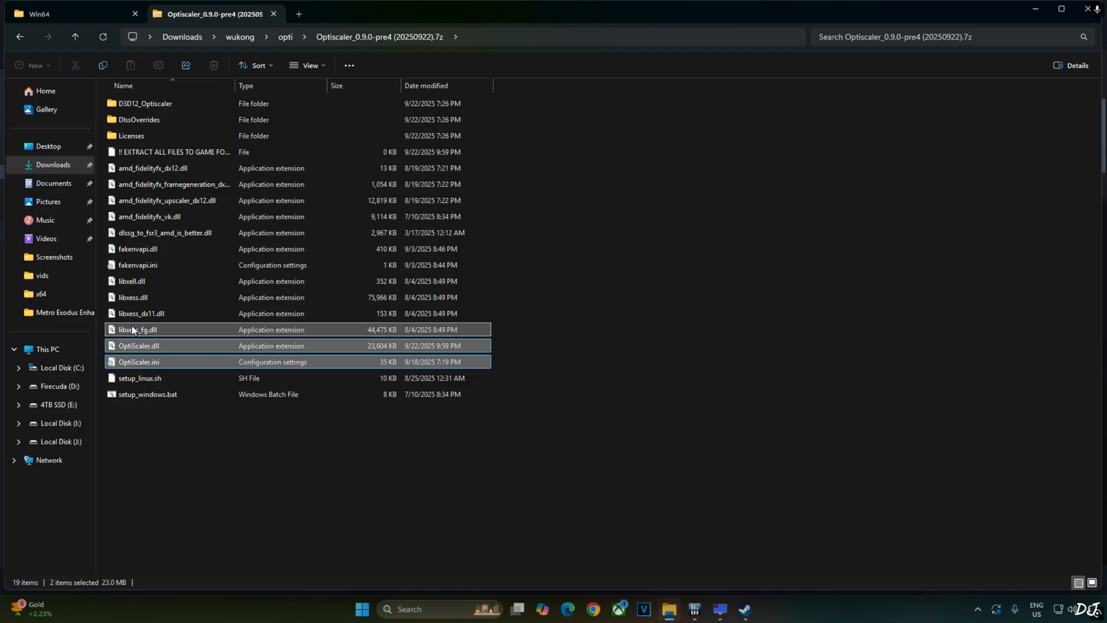
click(137, 328)
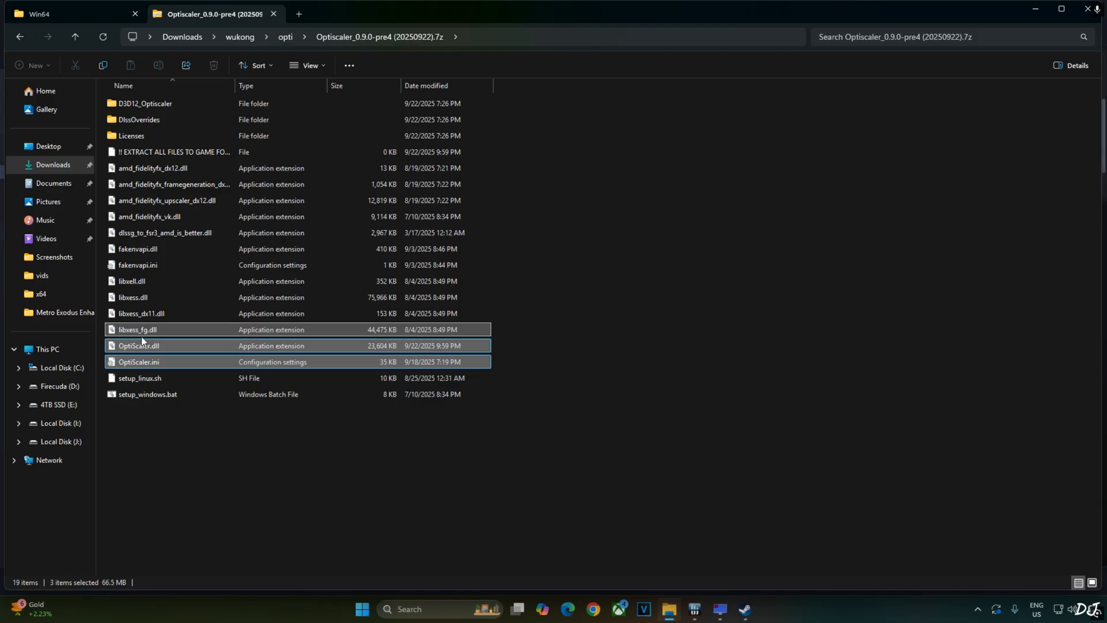
mouse_move(171, 335)
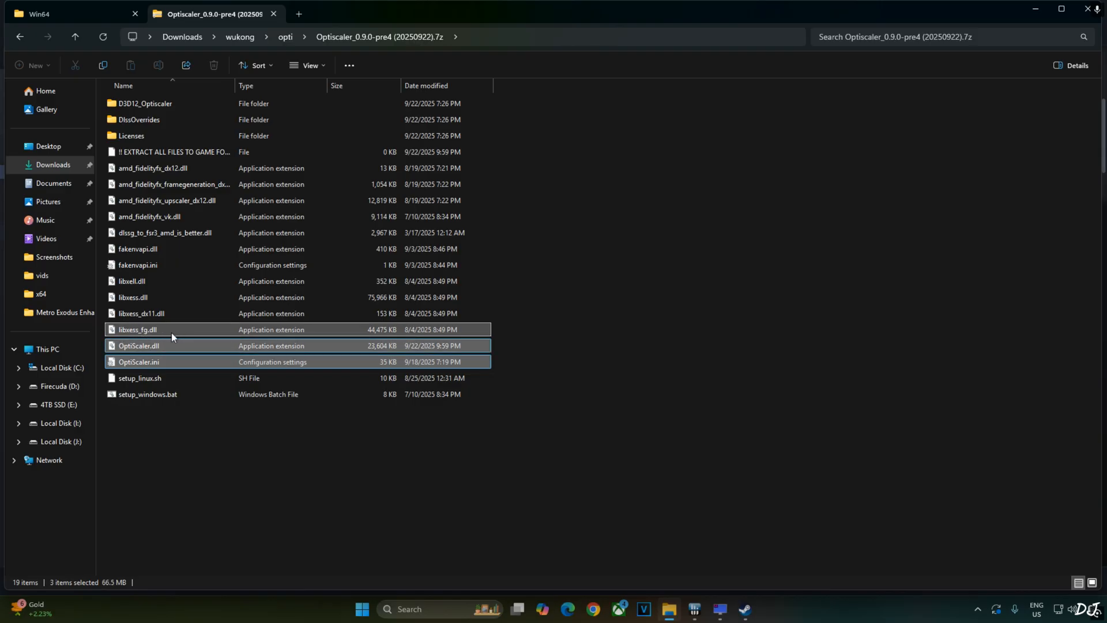
mouse_move(130, 313)
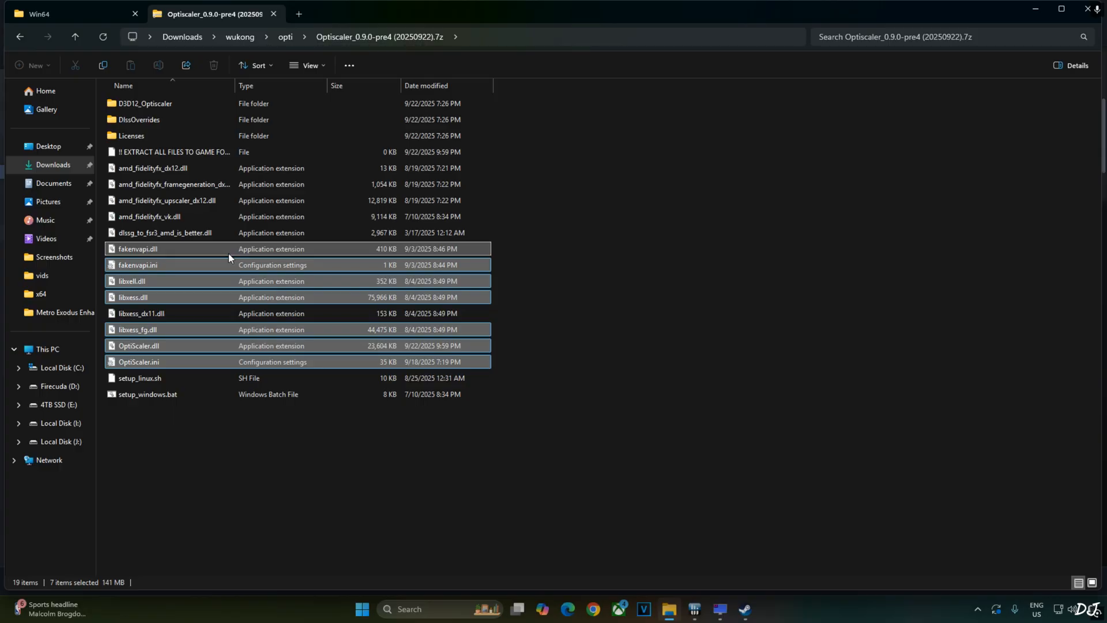
mouse_move(184, 249)
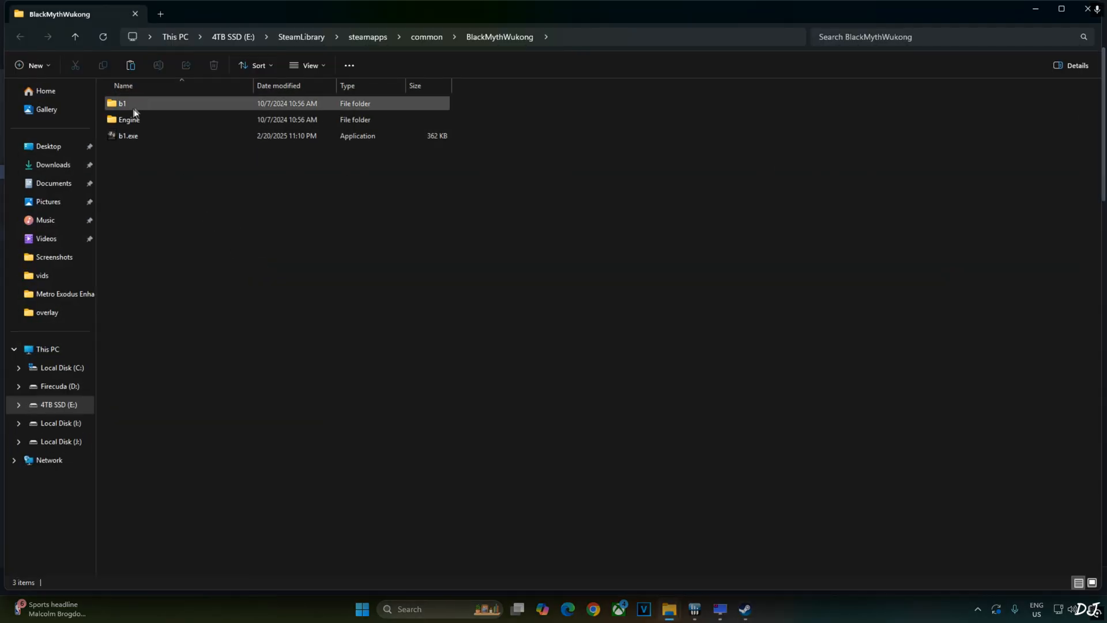
Navigate into b1\Binaries inside the BlackMythWukong game directory
double_click(121, 103)
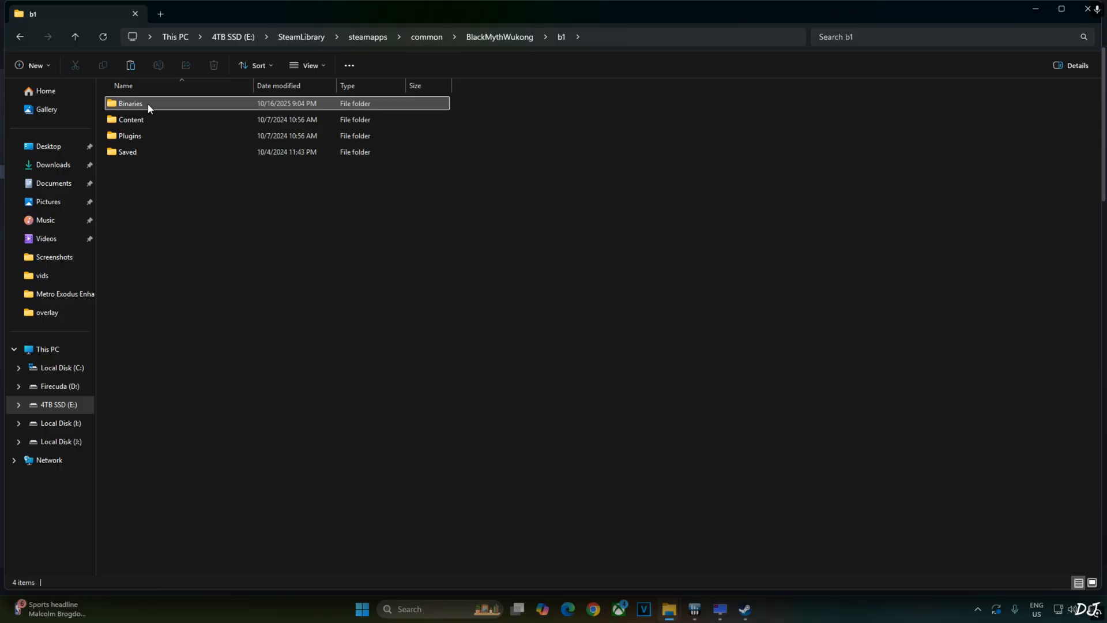
double_click(129, 103)
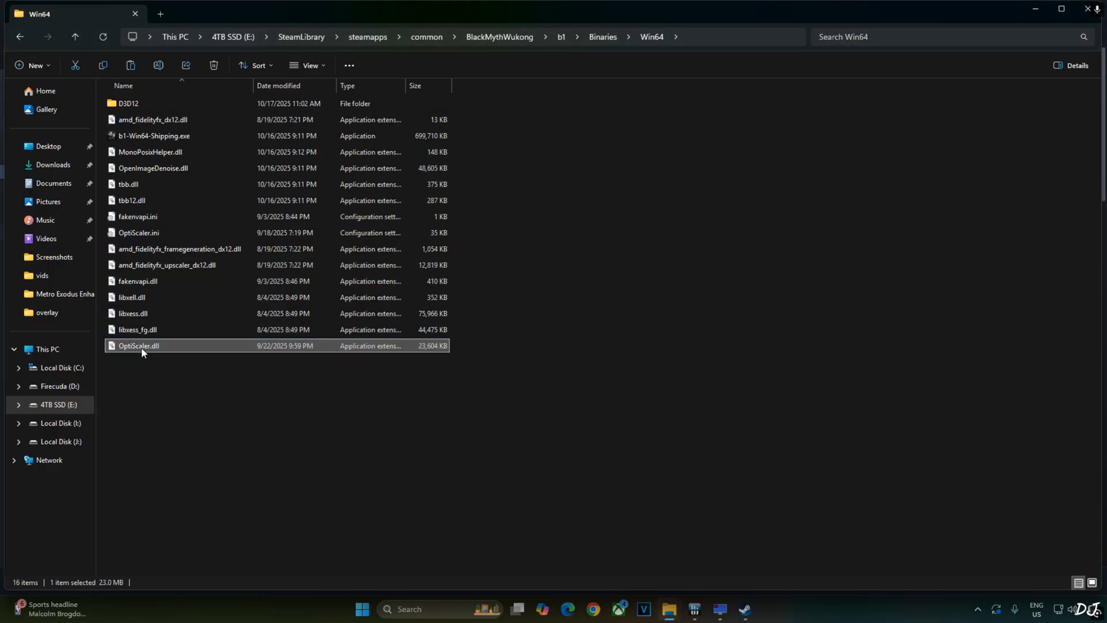
Bring up the file actions for OptiScaler.dll in the Win64 folder to rename it
right_click(140, 345)
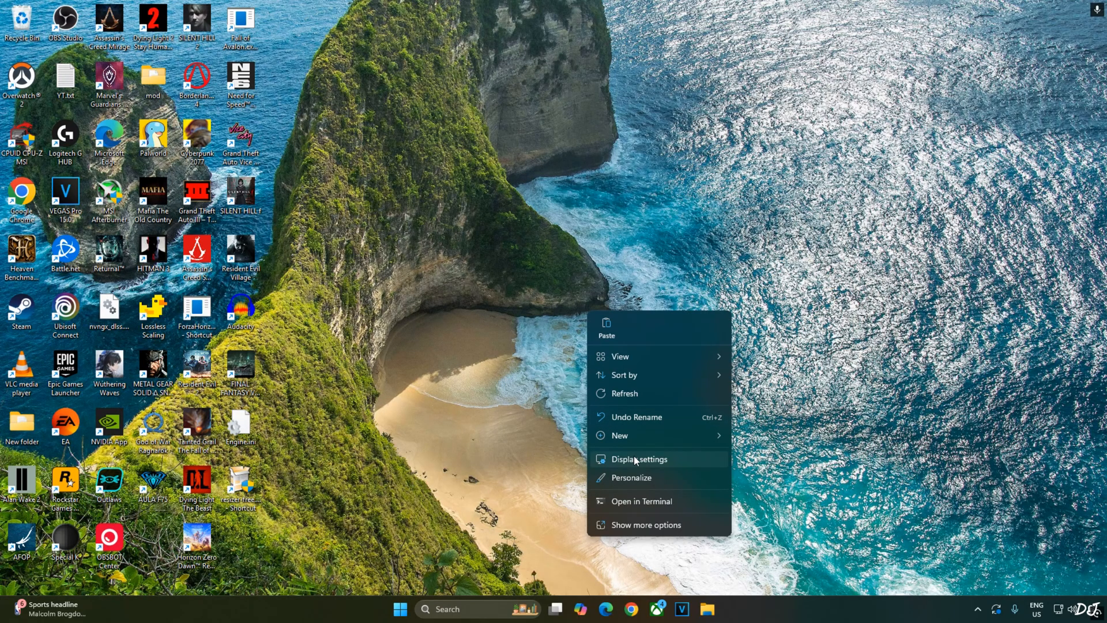
Show Display > Graphics advanced settings with GPU scheduling and variable refresh rate on
click(638, 459)
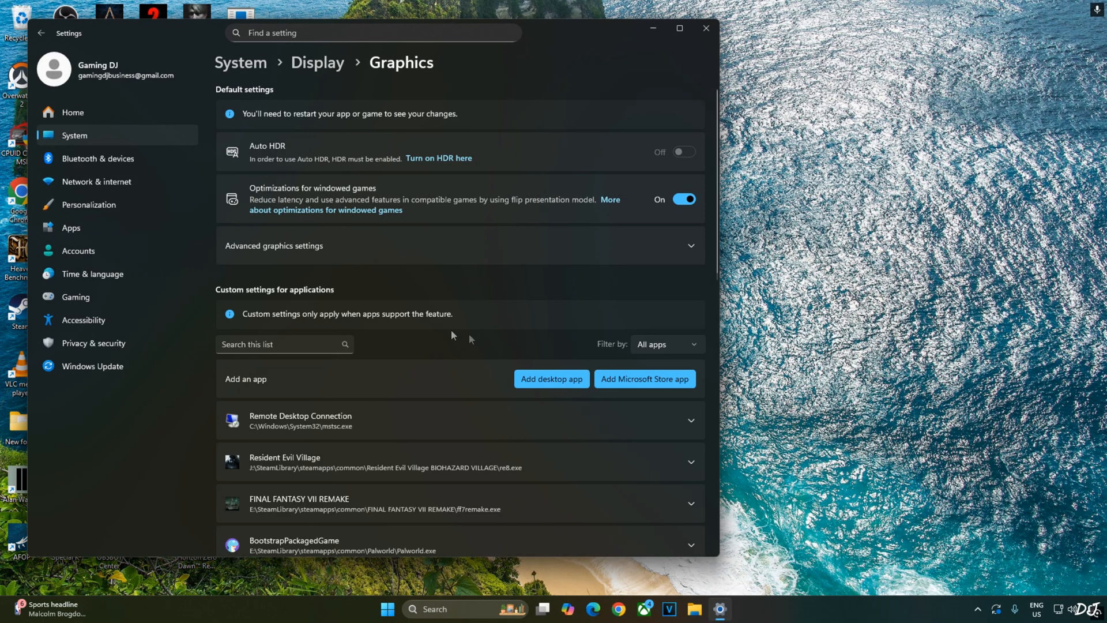
click(459, 245)
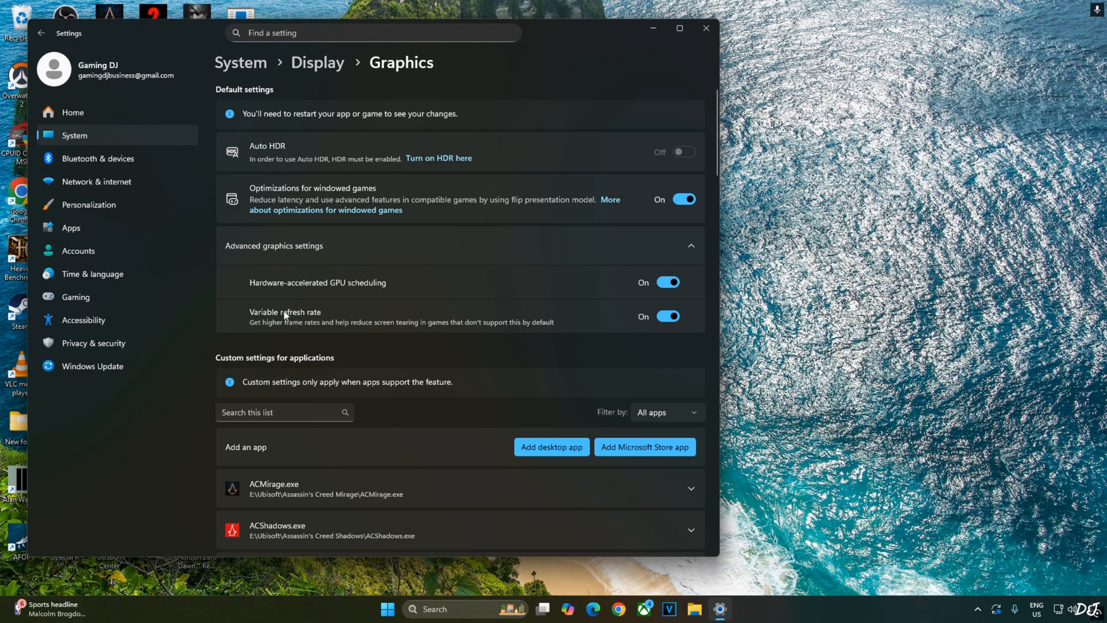
mouse_move(452, 294)
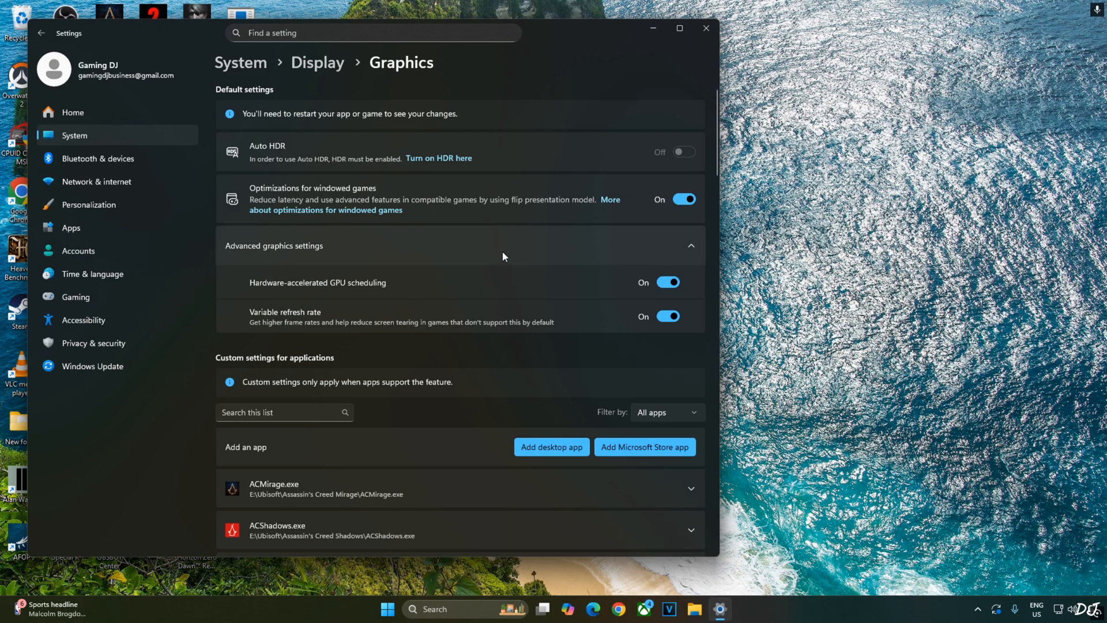
mouse_move(602, 333)
text(n)
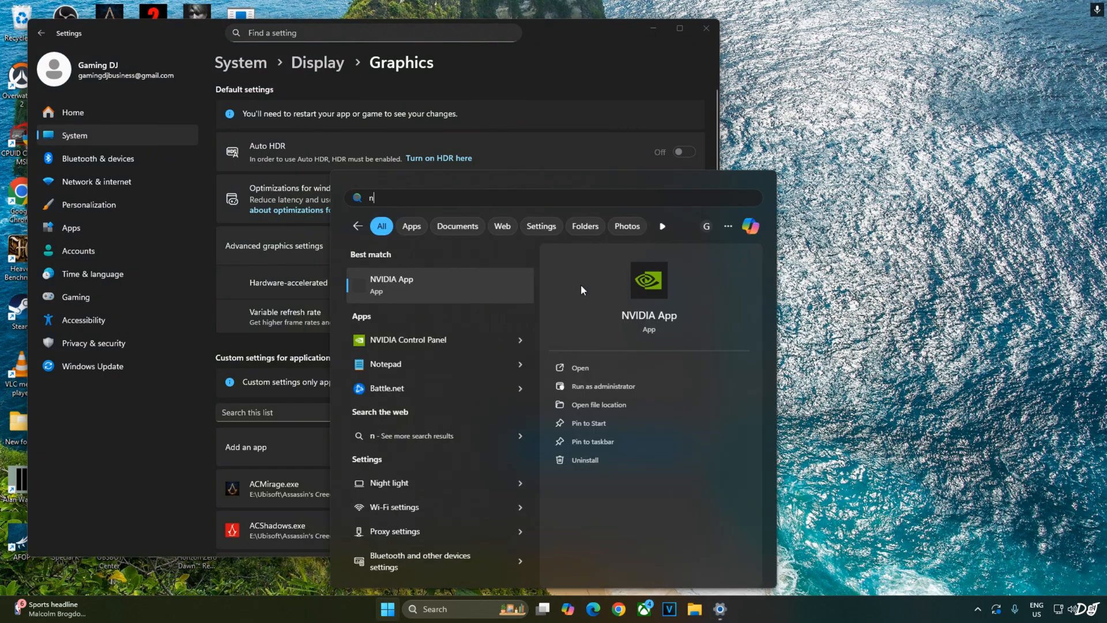
Launch NVIDIA Control Panel, check Wukong's Vertical sync is On, then go to Adjust Desktop Size and Position
text(viDIA App)
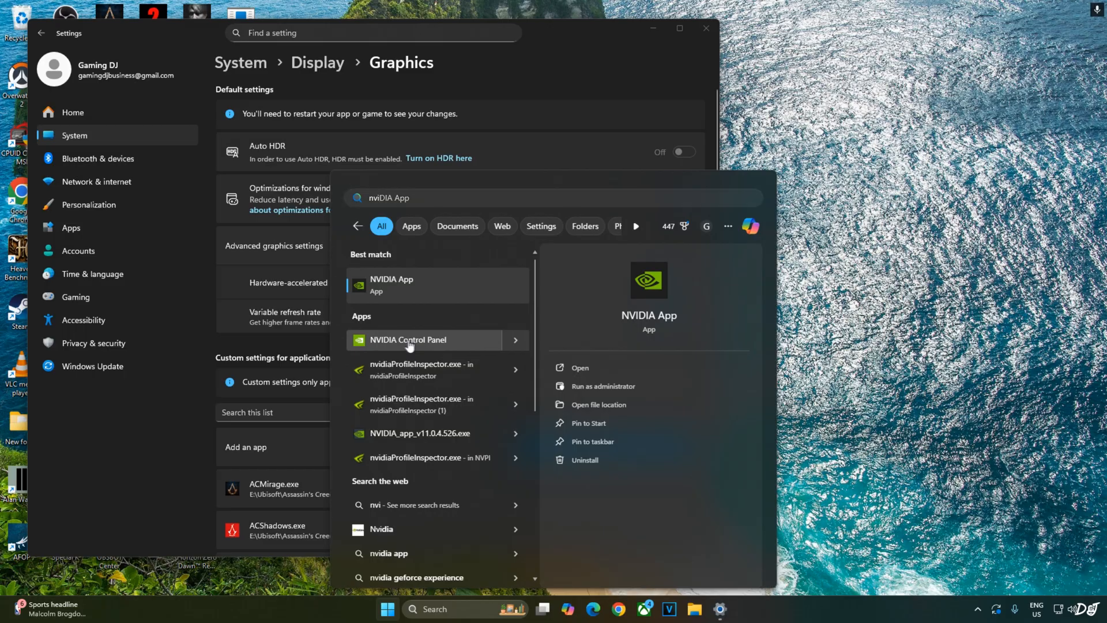
click(423, 339)
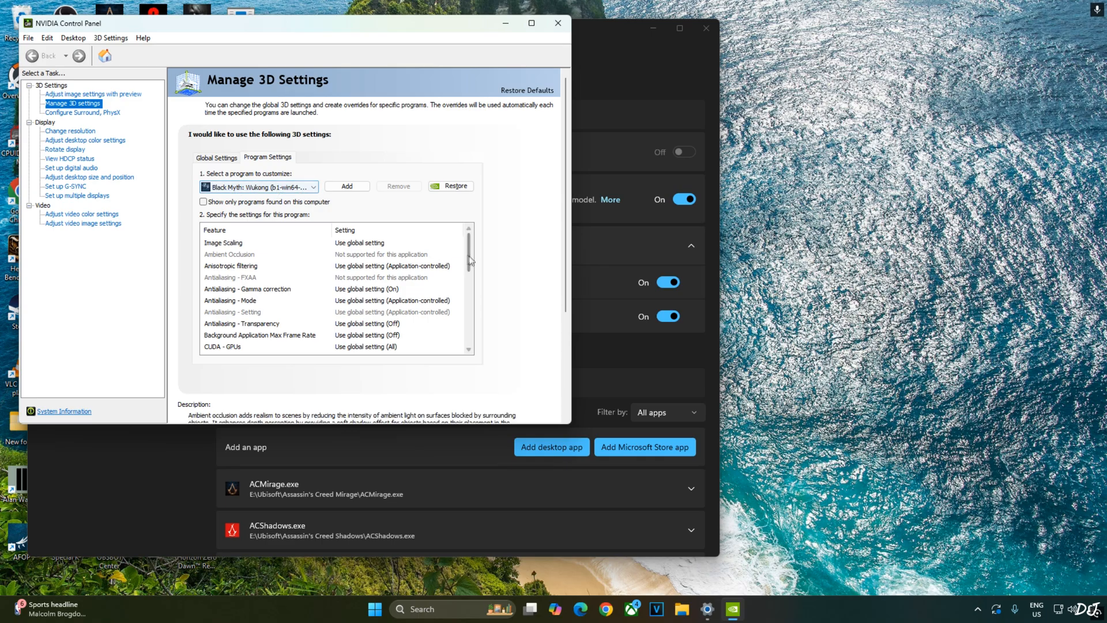
scroll(down, 3)
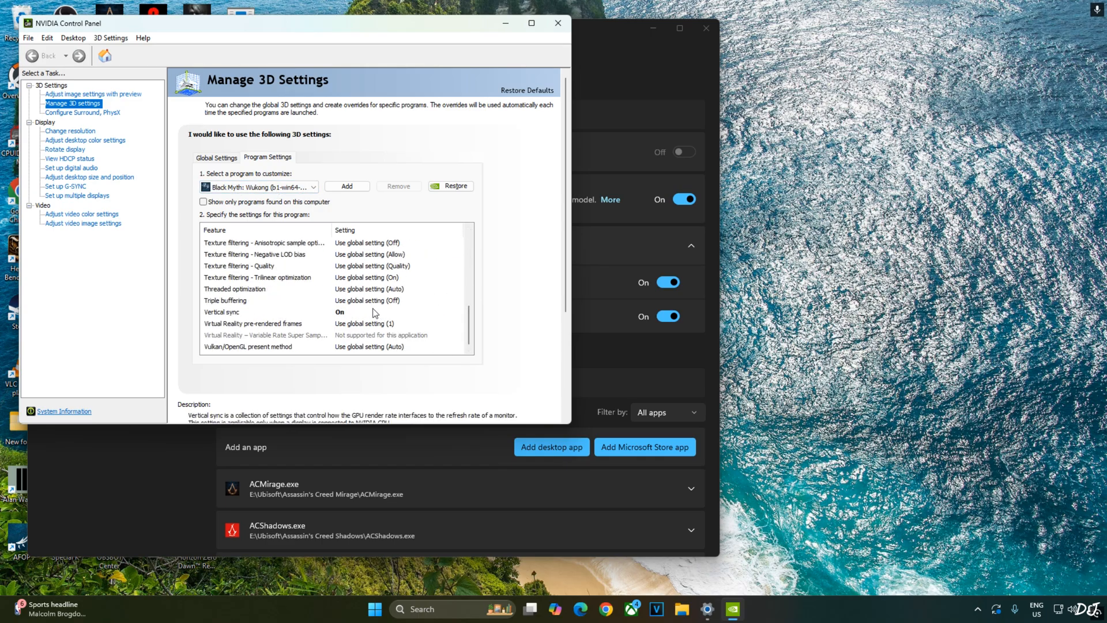
click(246, 347)
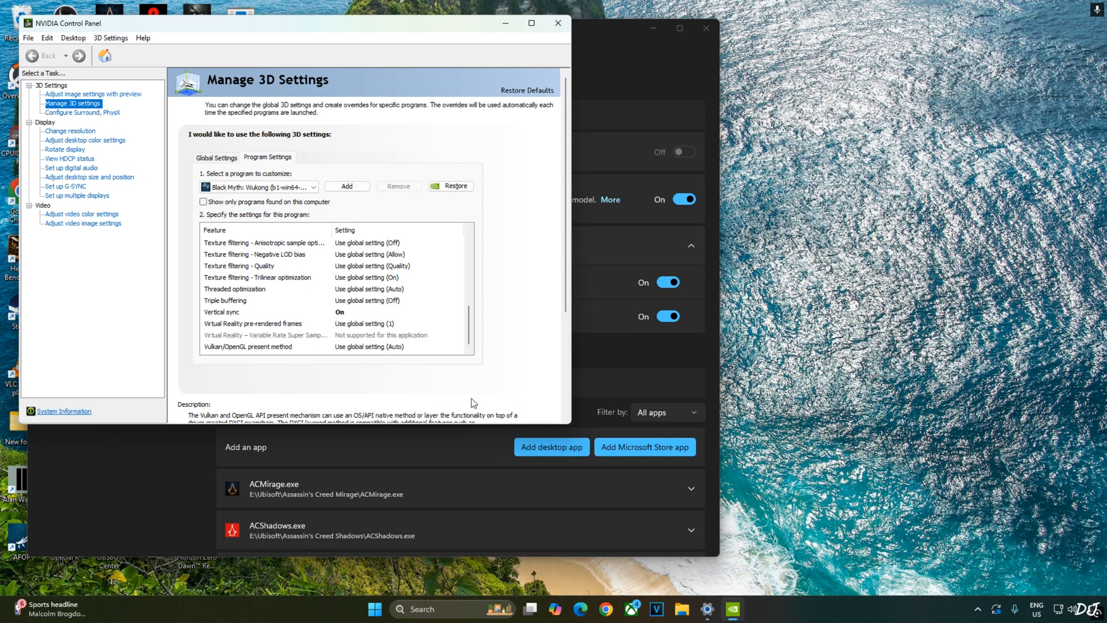
click(89, 178)
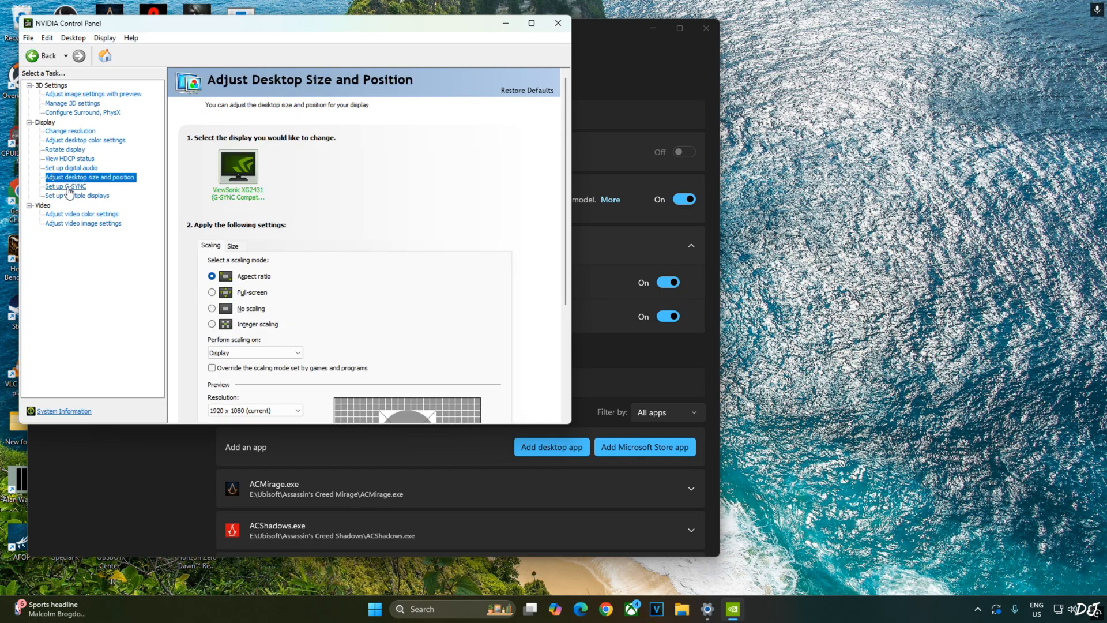
View the Set up G-SYNC page confirming G-SYNC is enabled for full screen mode
click(66, 187)
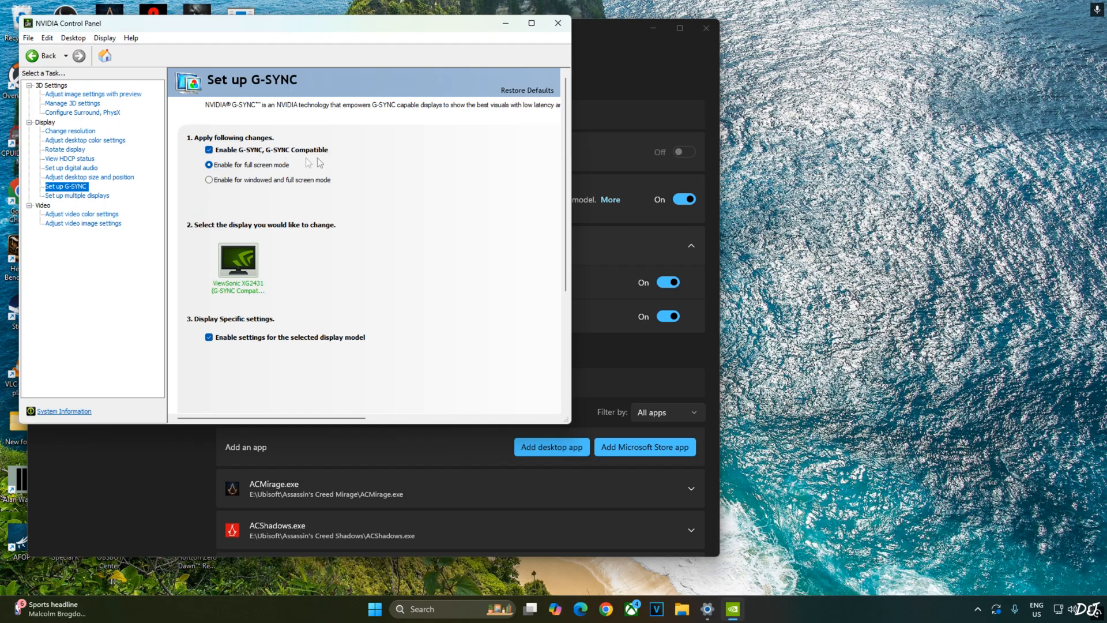
mouse_move(218, 352)
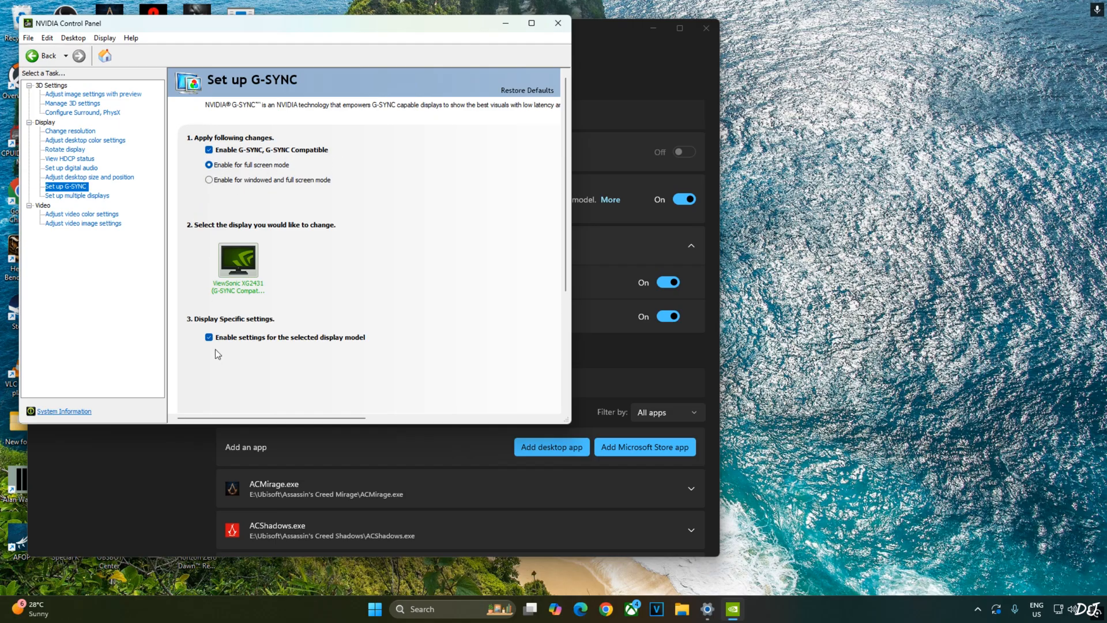
mouse_move(357, 352)
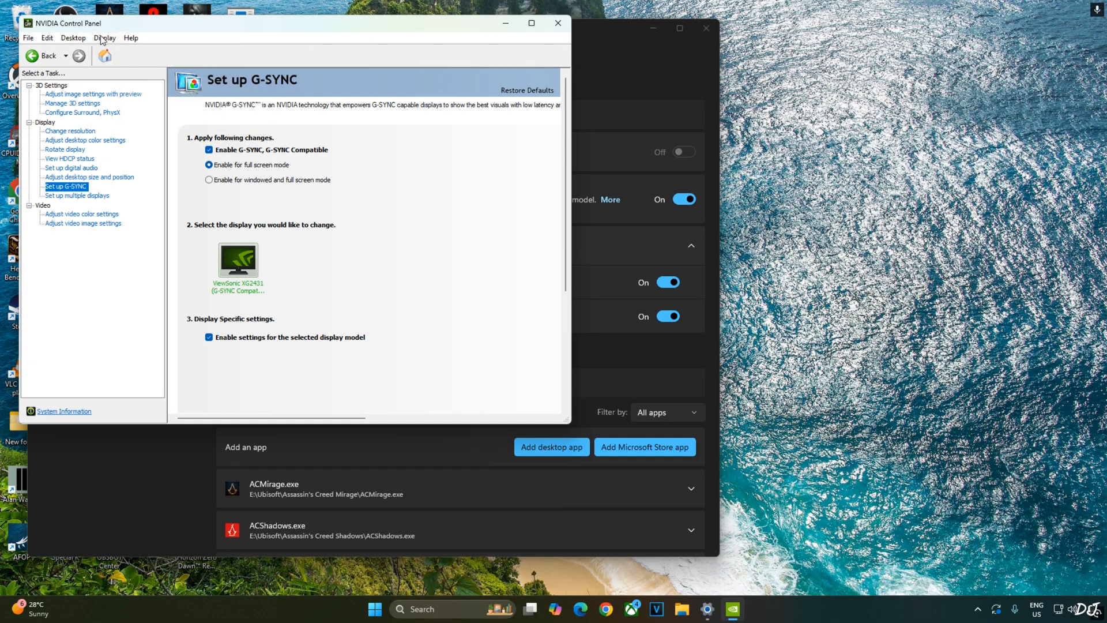
mouse_move(103, 55)
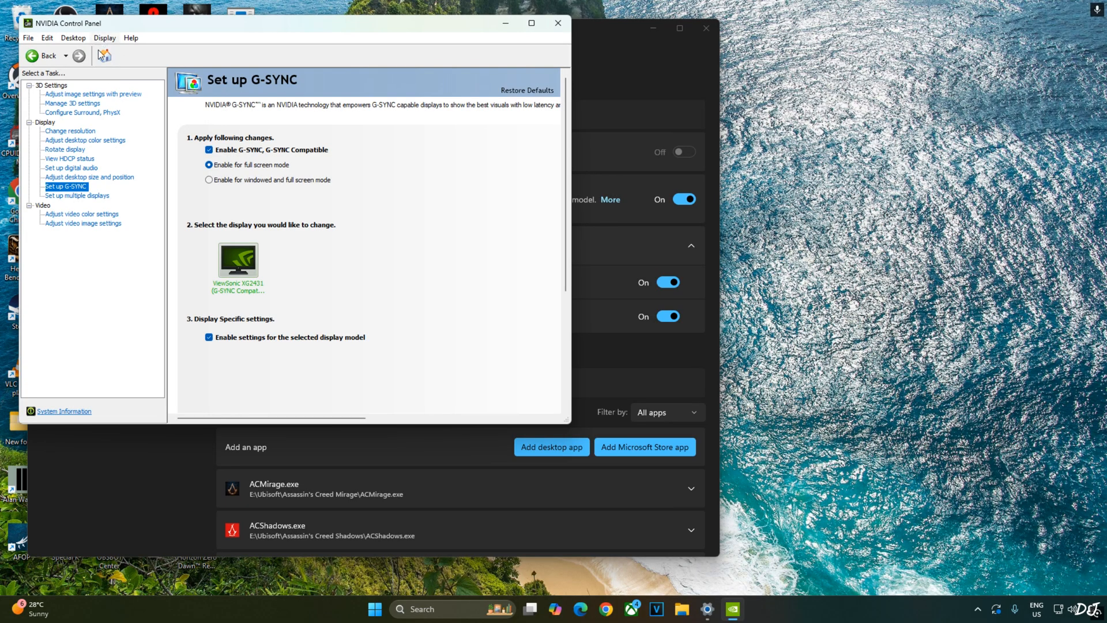
mouse_move(490, 111)
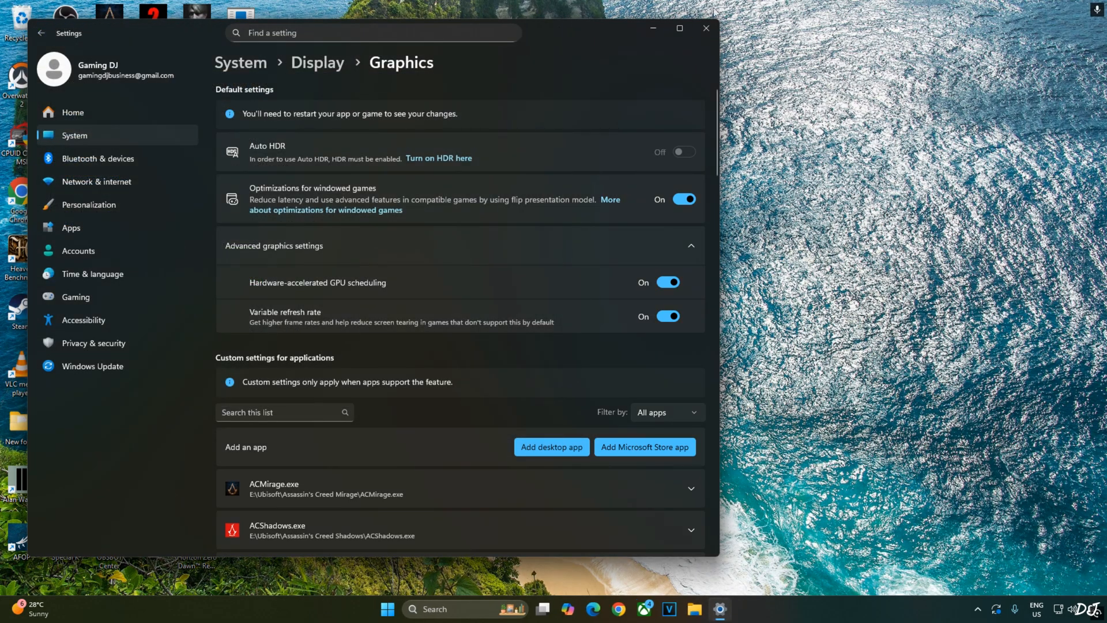
Bring up RivaTuner Statistics Server and review its General settings
click(703, 27)
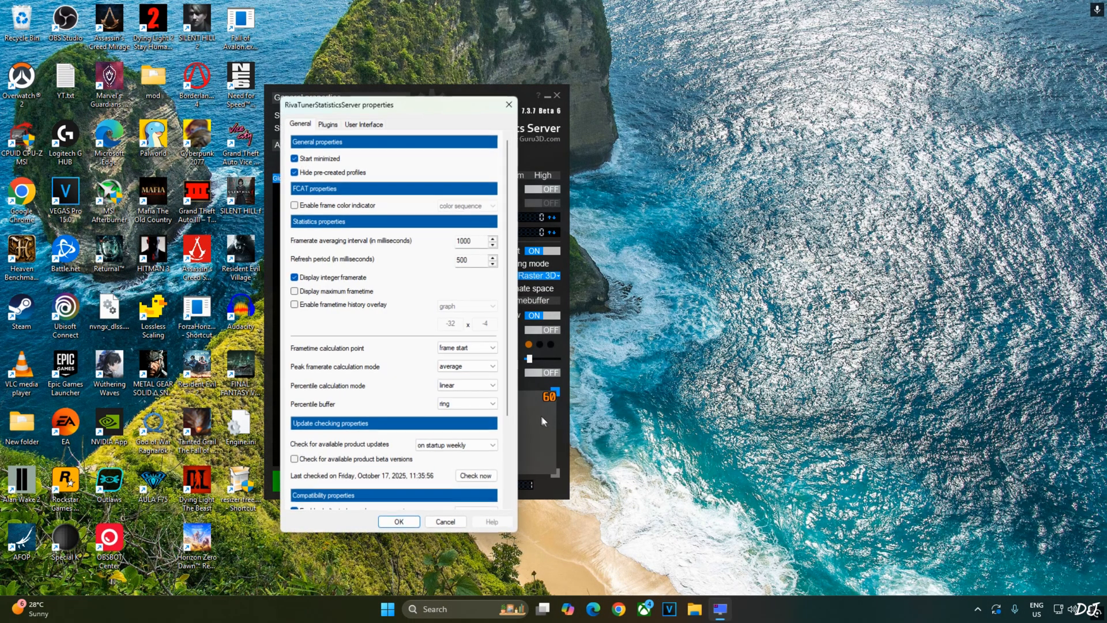
scroll(down, 3)
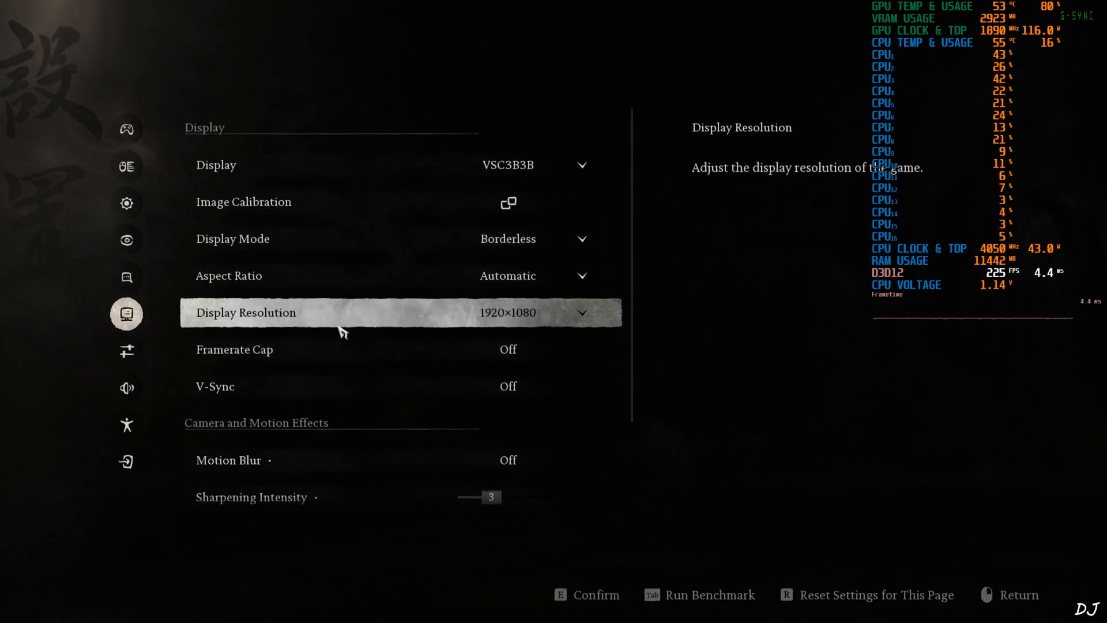
mouse_move(293, 332)
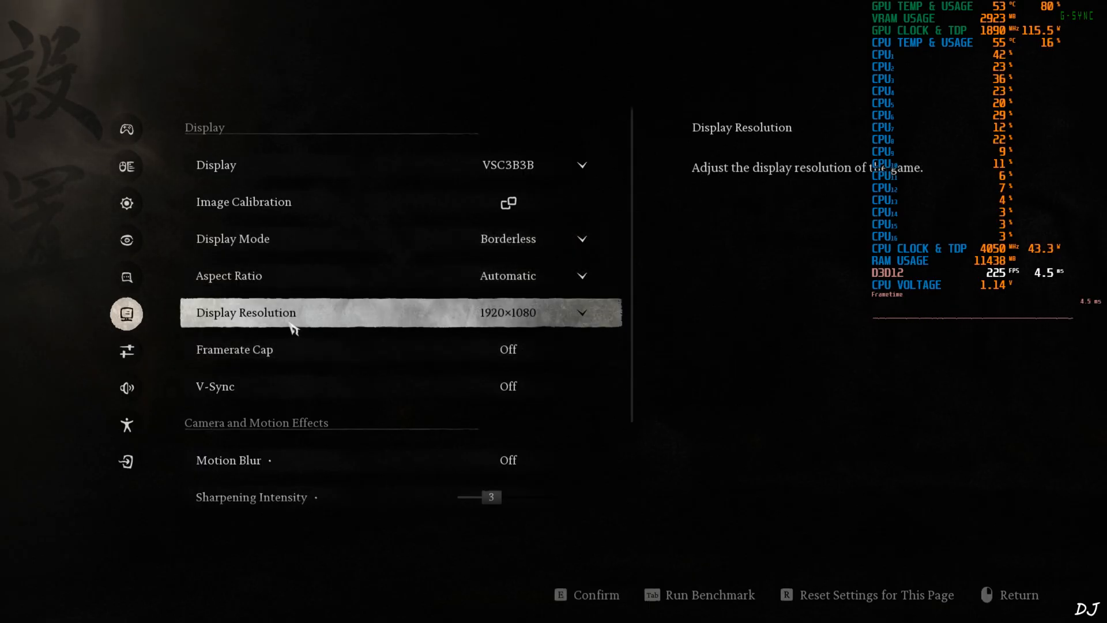
key(down)
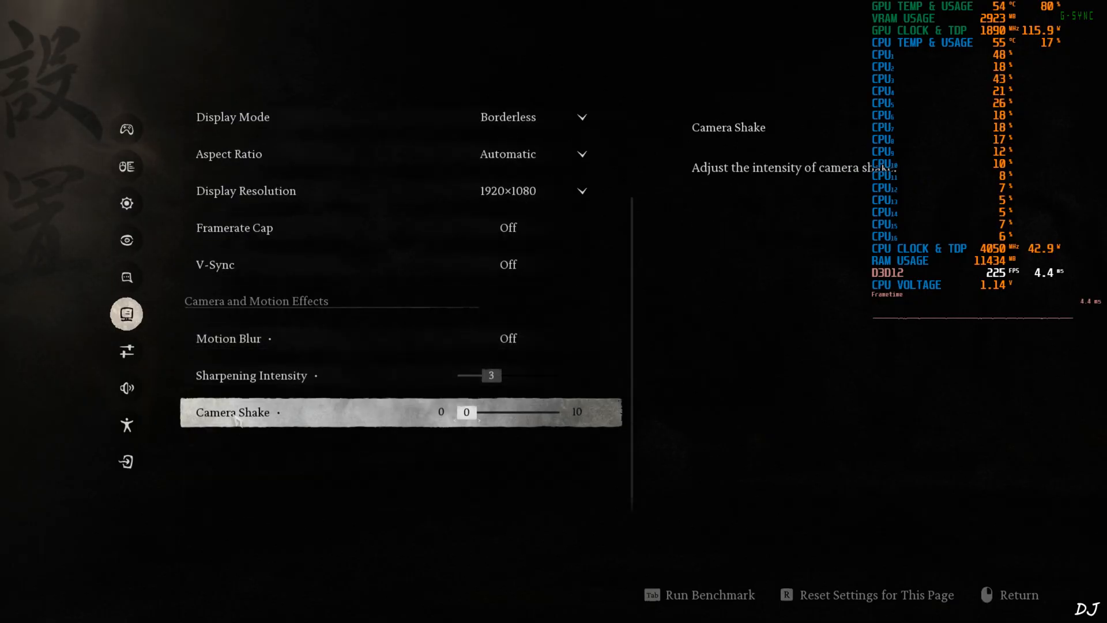
key(up)
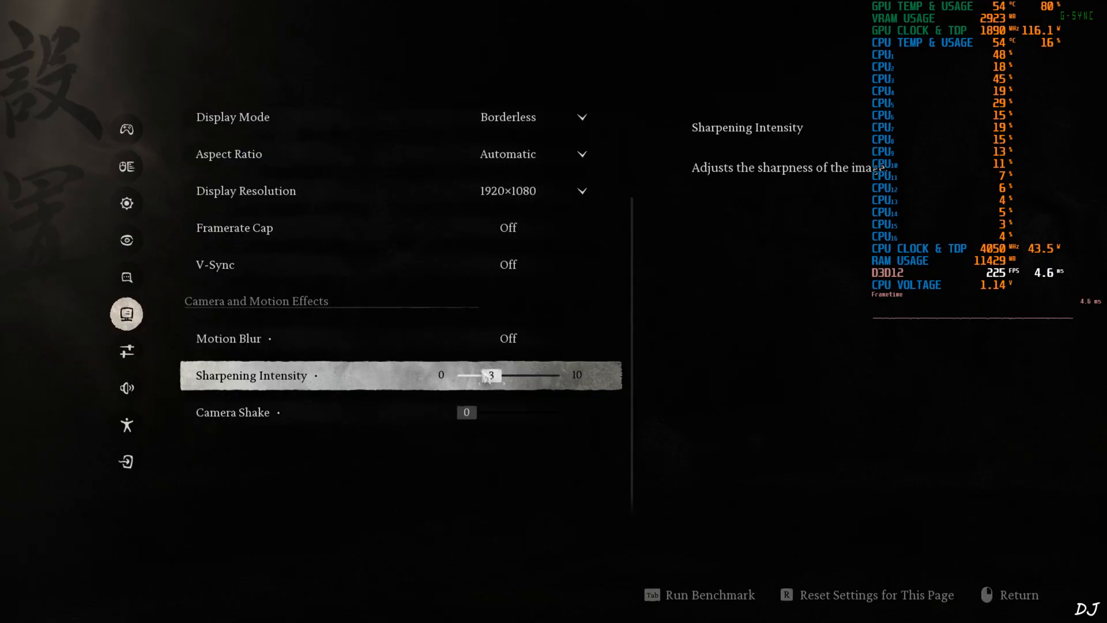
mouse_move(125, 350)
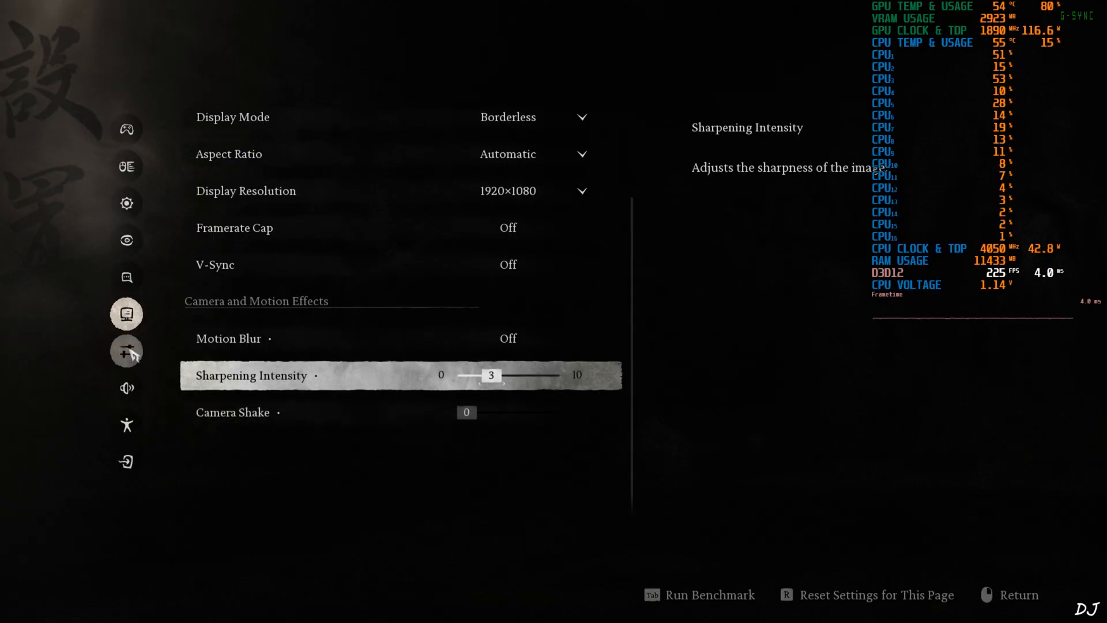
Review the Graphics page: Super Resolution at DLSS 65, Low Latency Mode and the detailed quality options
click(126, 240)
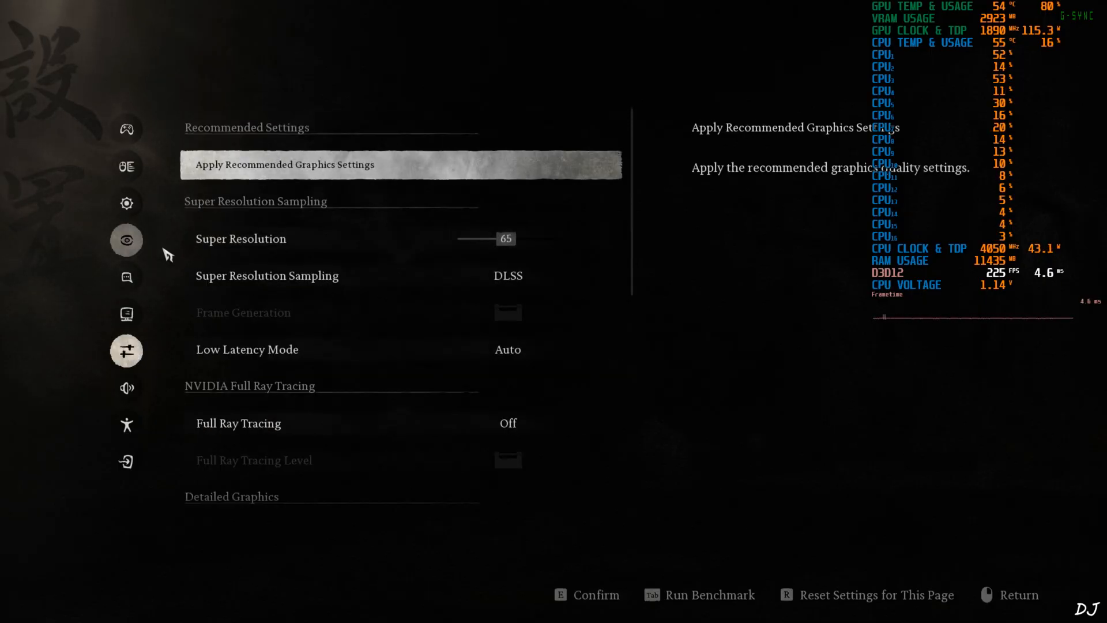
mouse_move(330, 257)
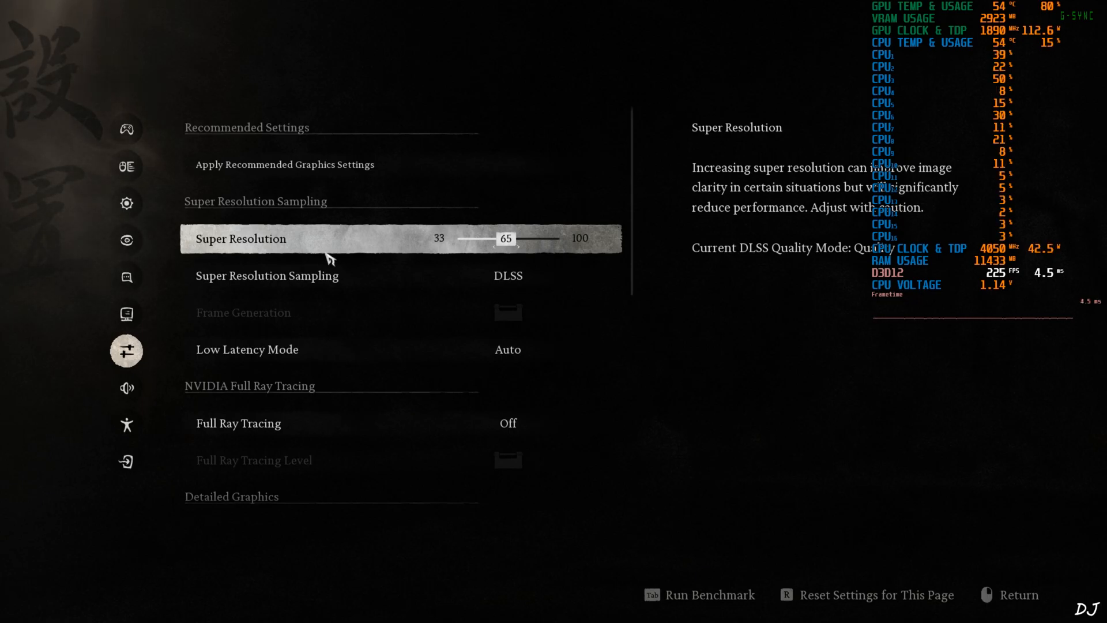
key(Up)
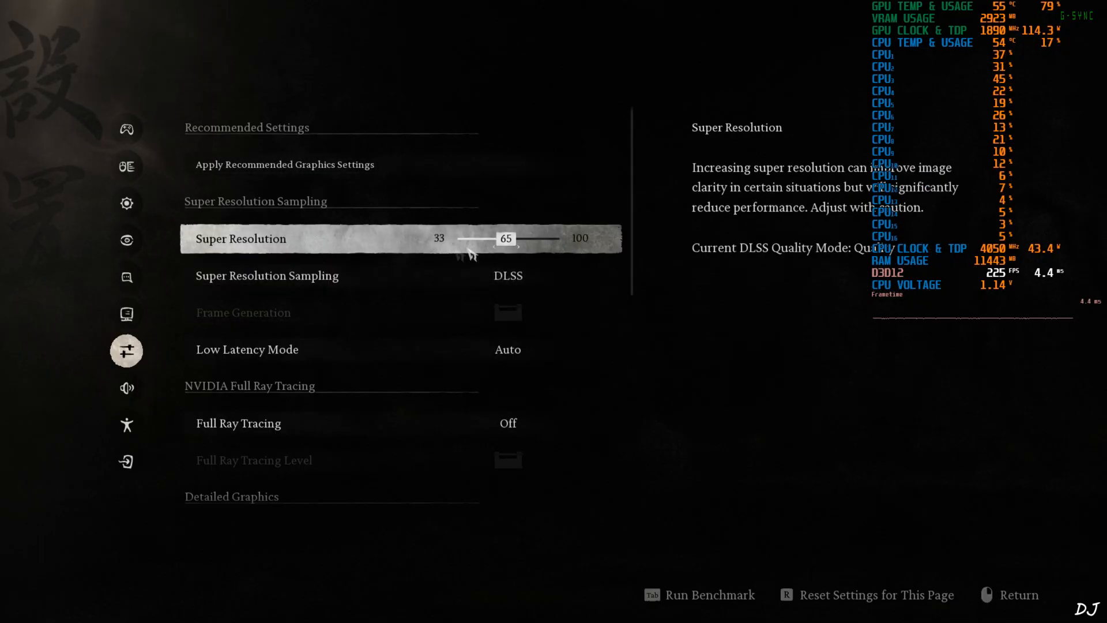
scroll(down, 3)
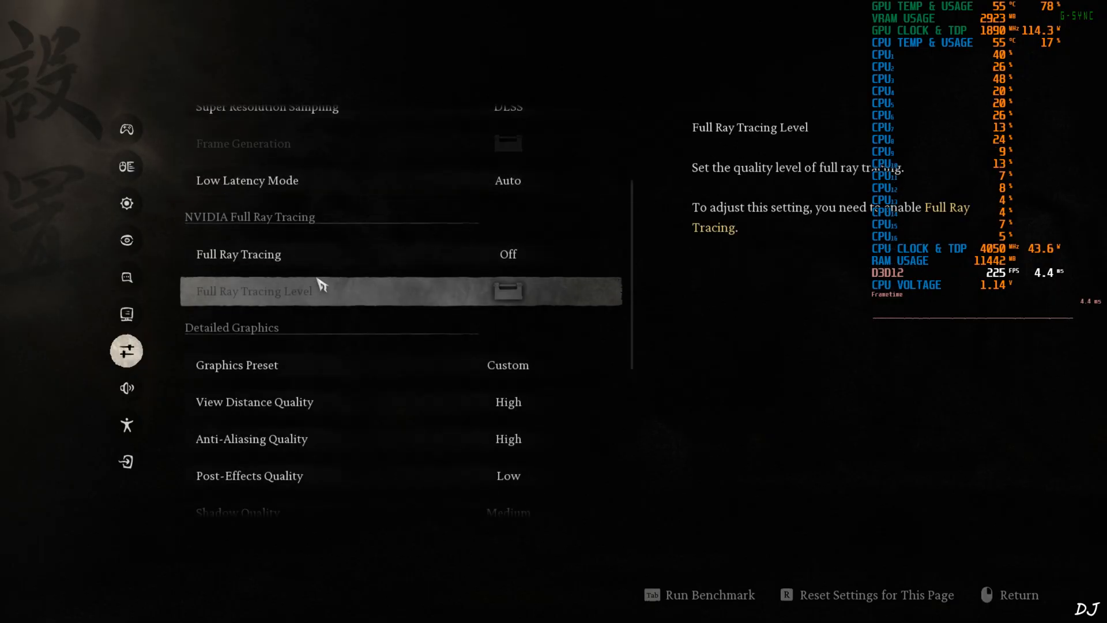
key(up)
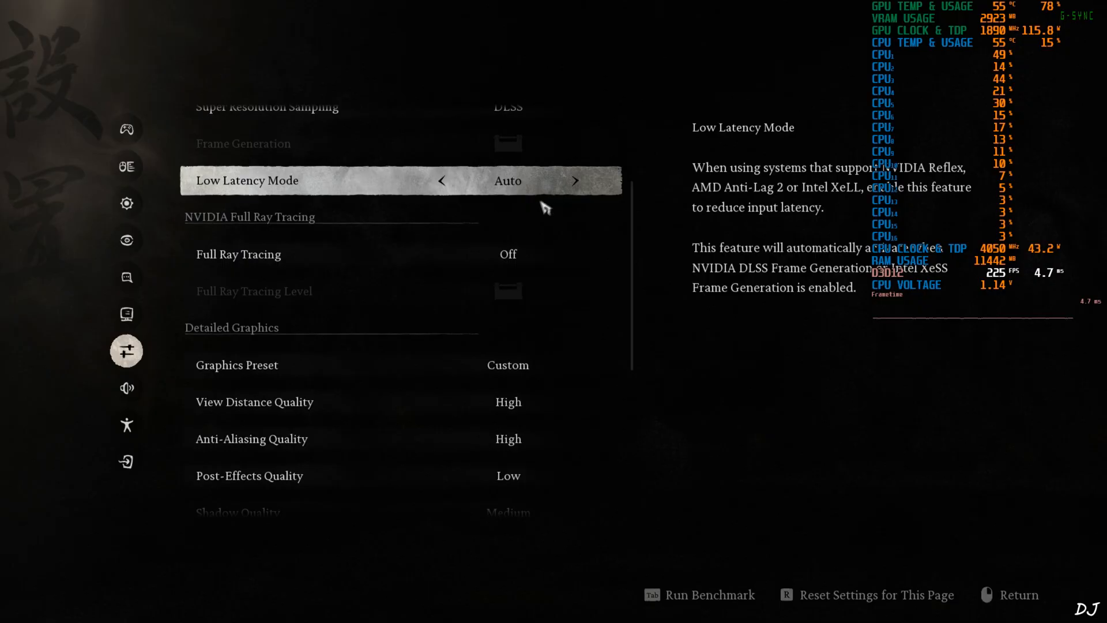
scroll(down, 3)
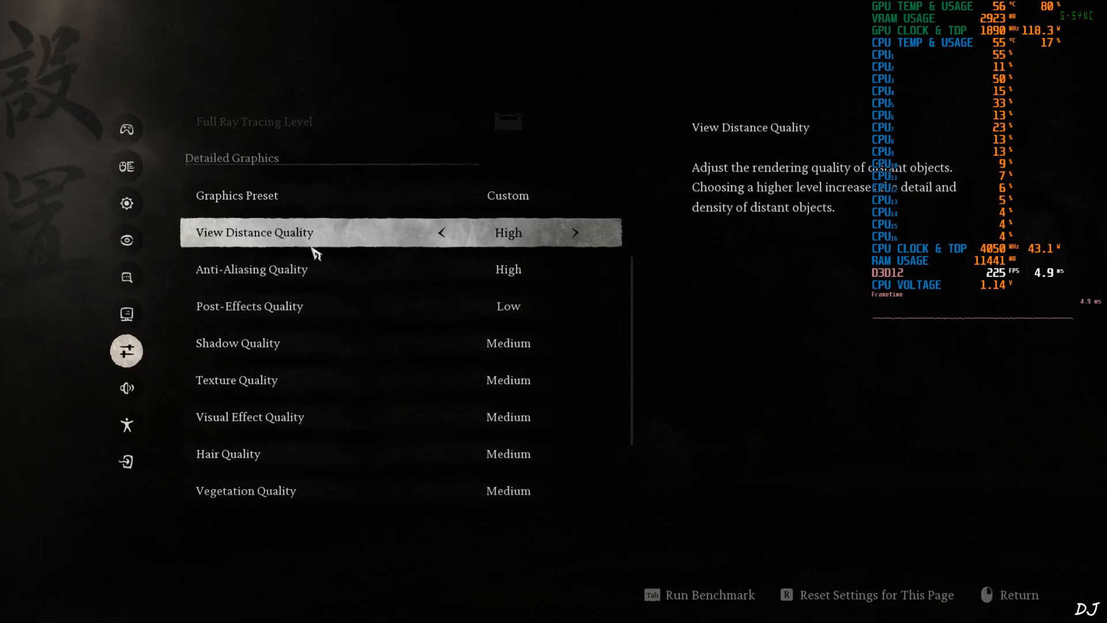
scroll(down, 3)
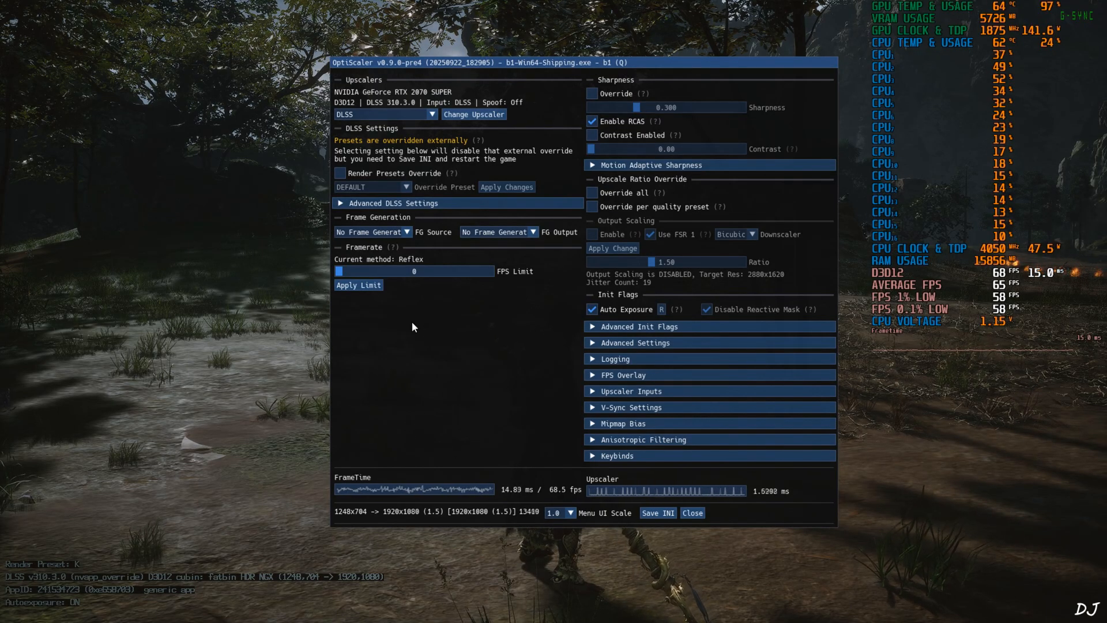
mouse_move(551, 226)
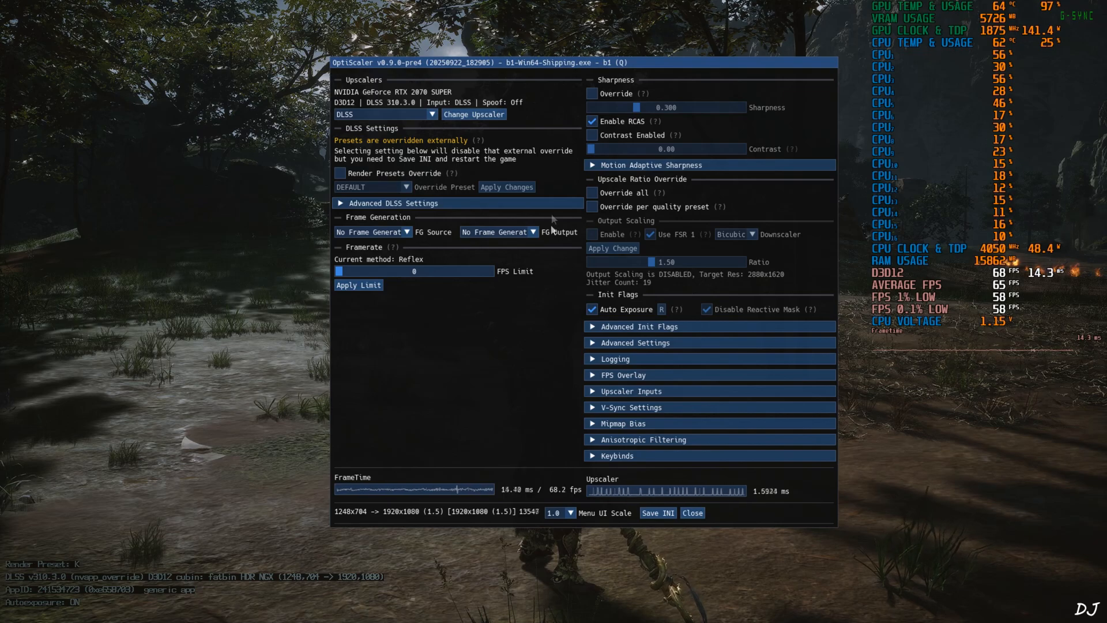
mouse_move(297, 588)
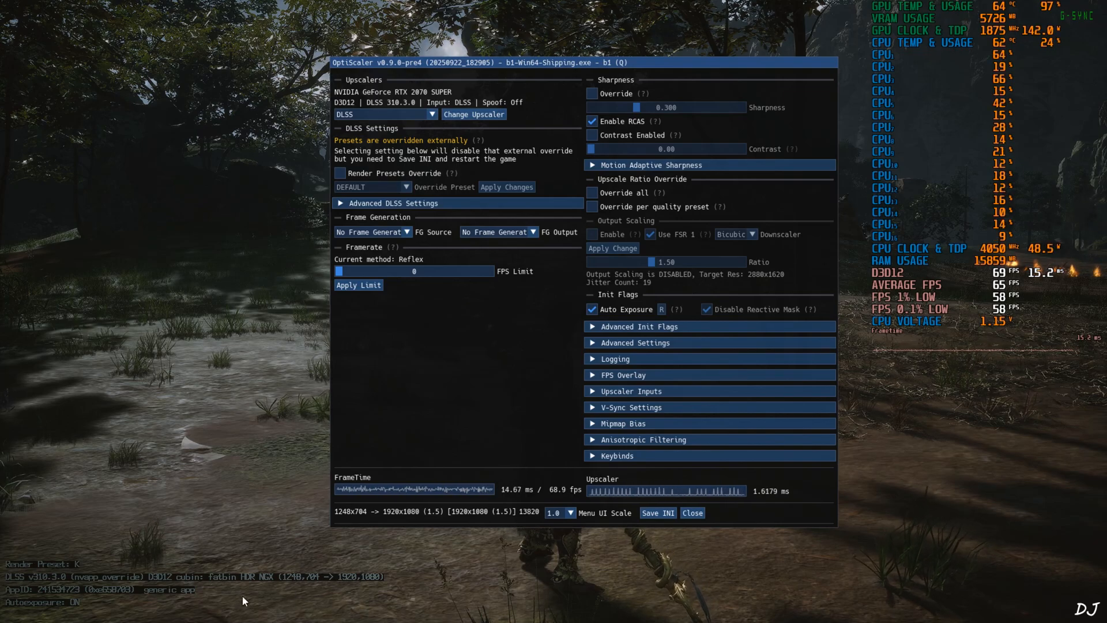
mouse_move(591, 231)
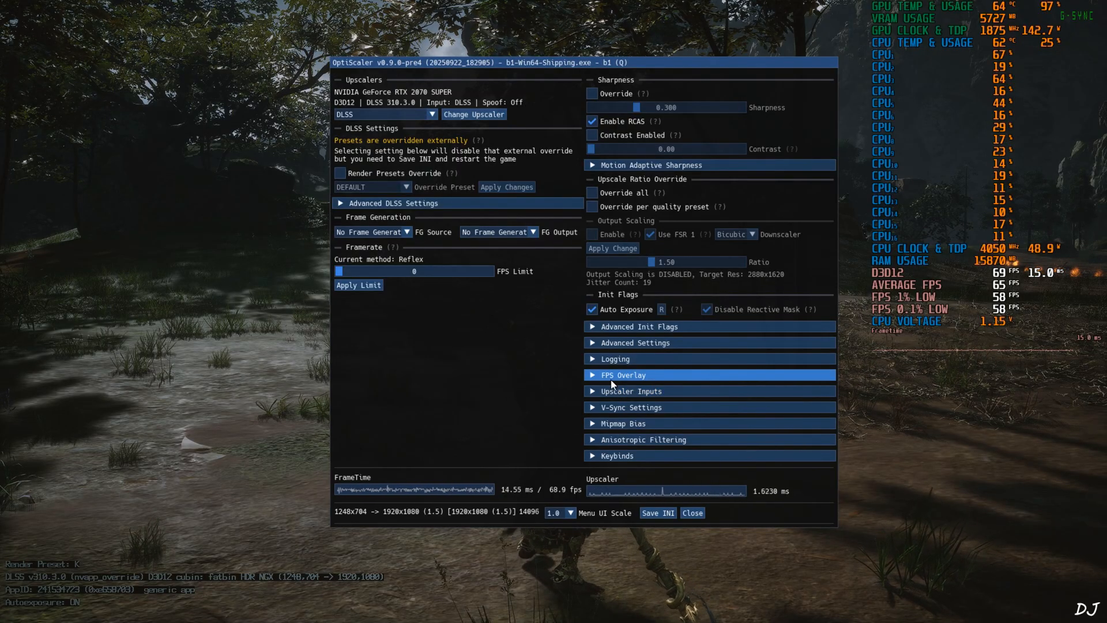
Enable the OptiScaler FPS overlay in the top left as Full + Graph at scale 1.3
click(622, 375)
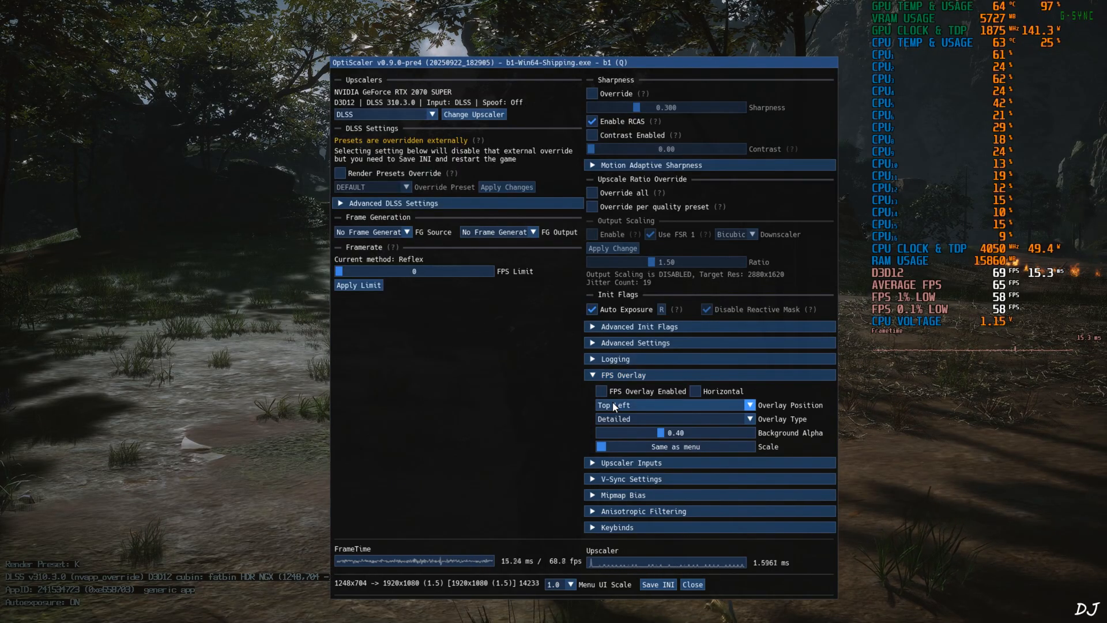
click(601, 391)
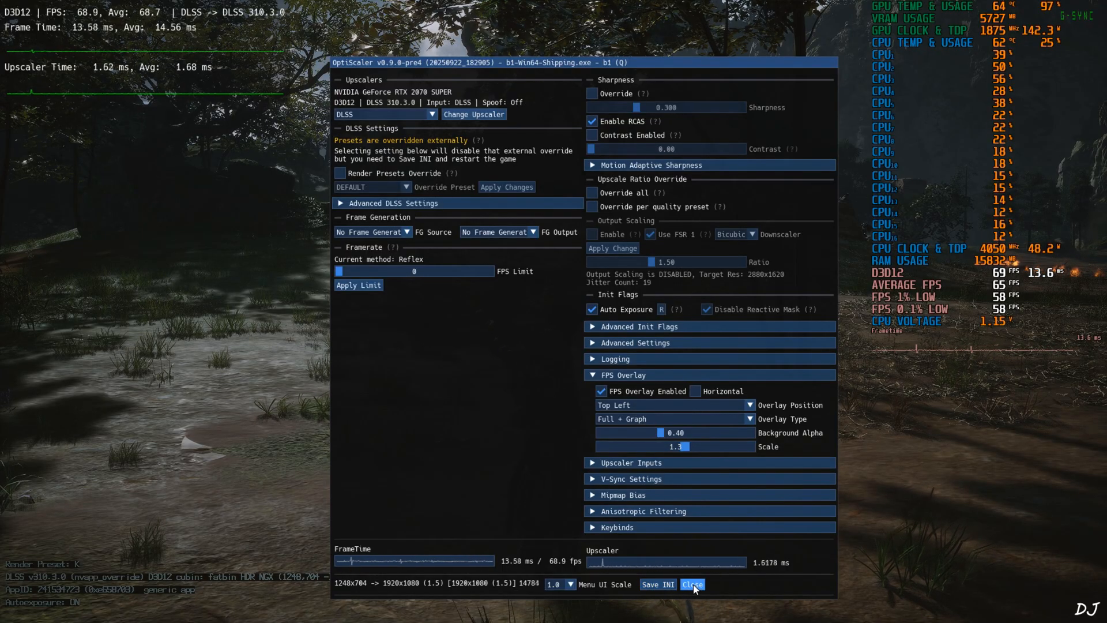
click(691, 583)
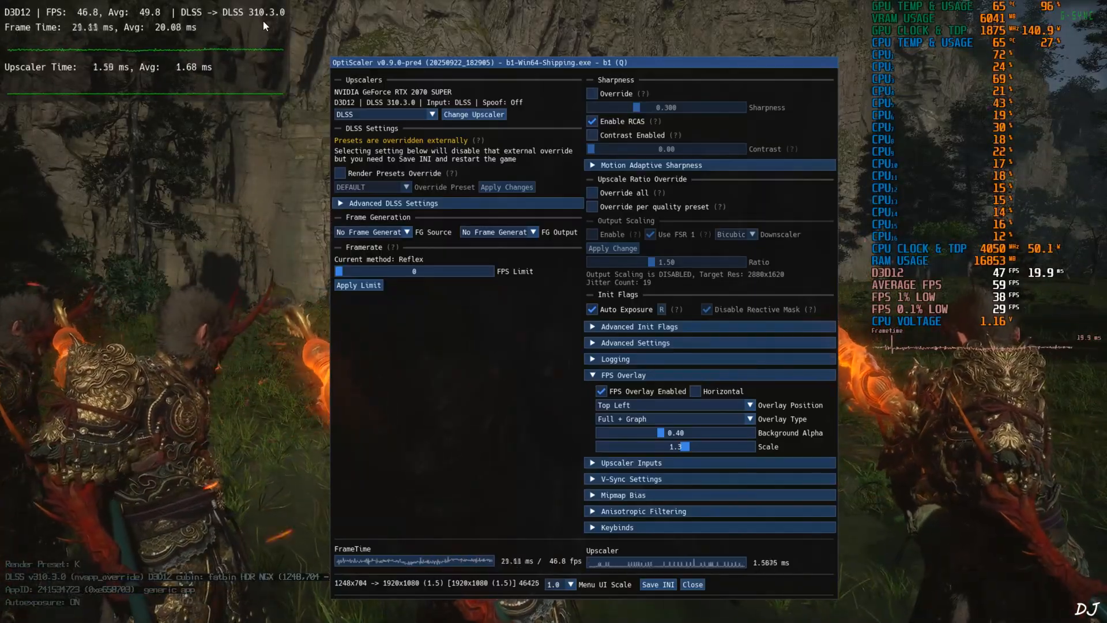
mouse_move(373, 232)
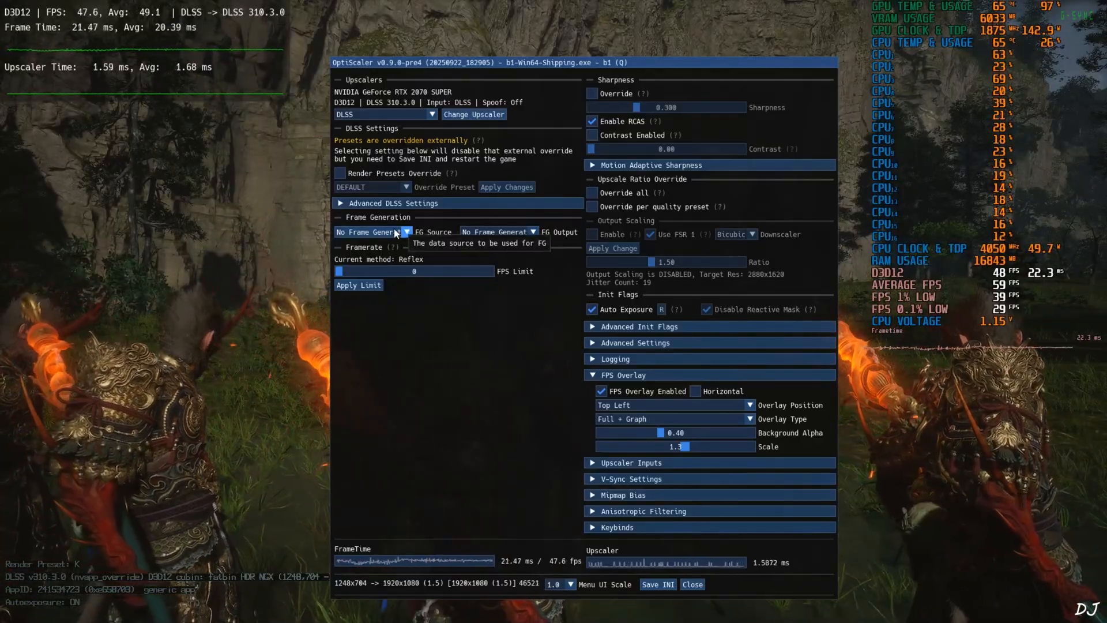
Set FG Source to DLSSG via Streamline with FSR FG output and save the INI
click(367, 231)
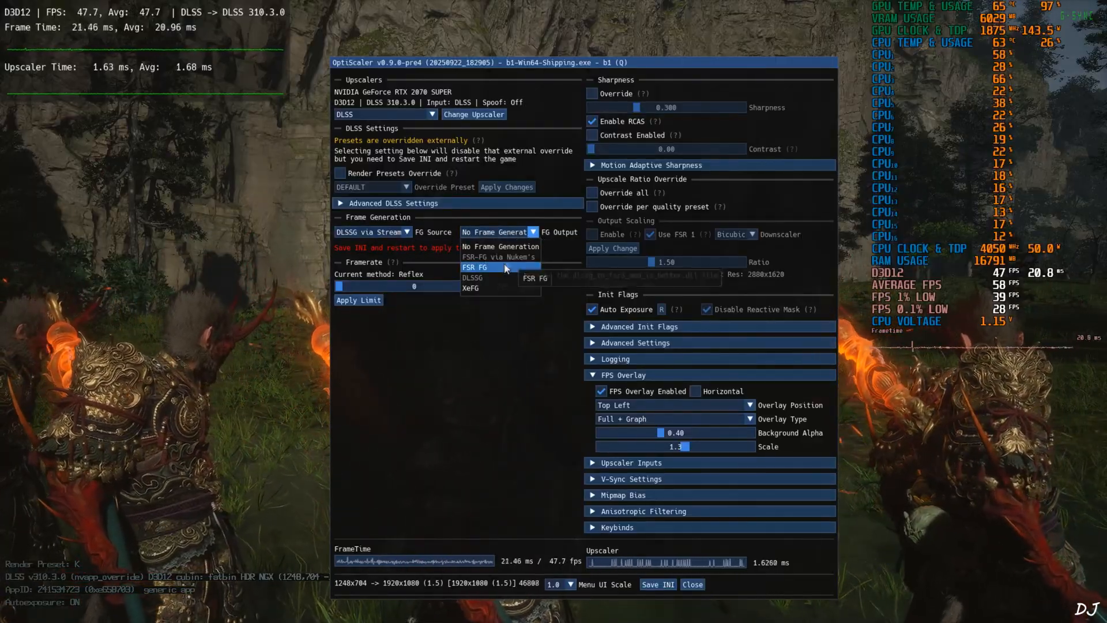
click(475, 266)
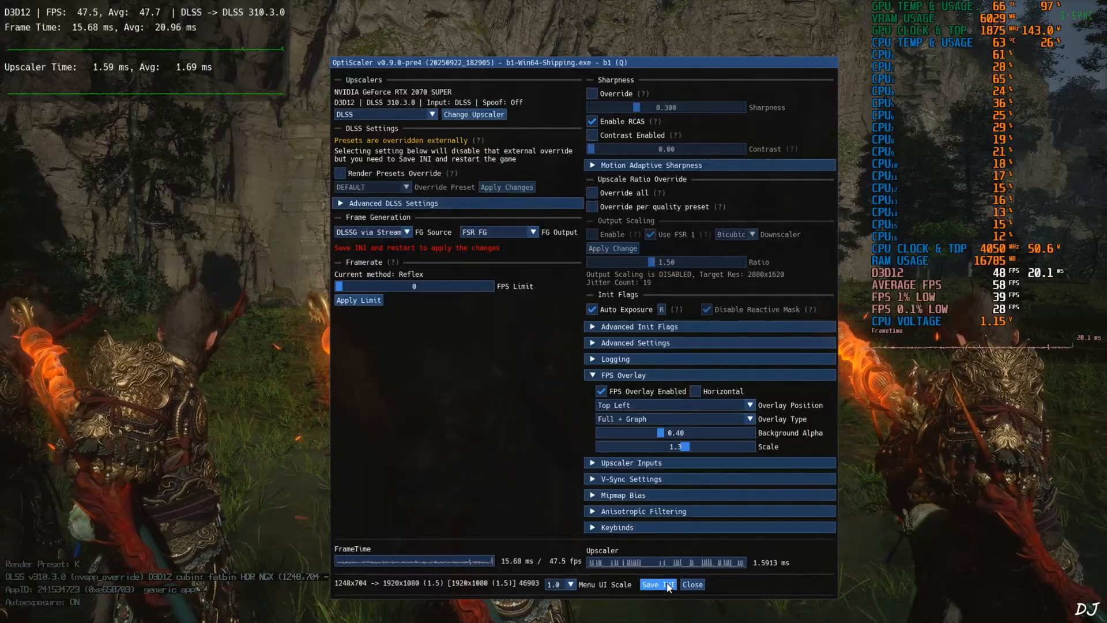
click(690, 584)
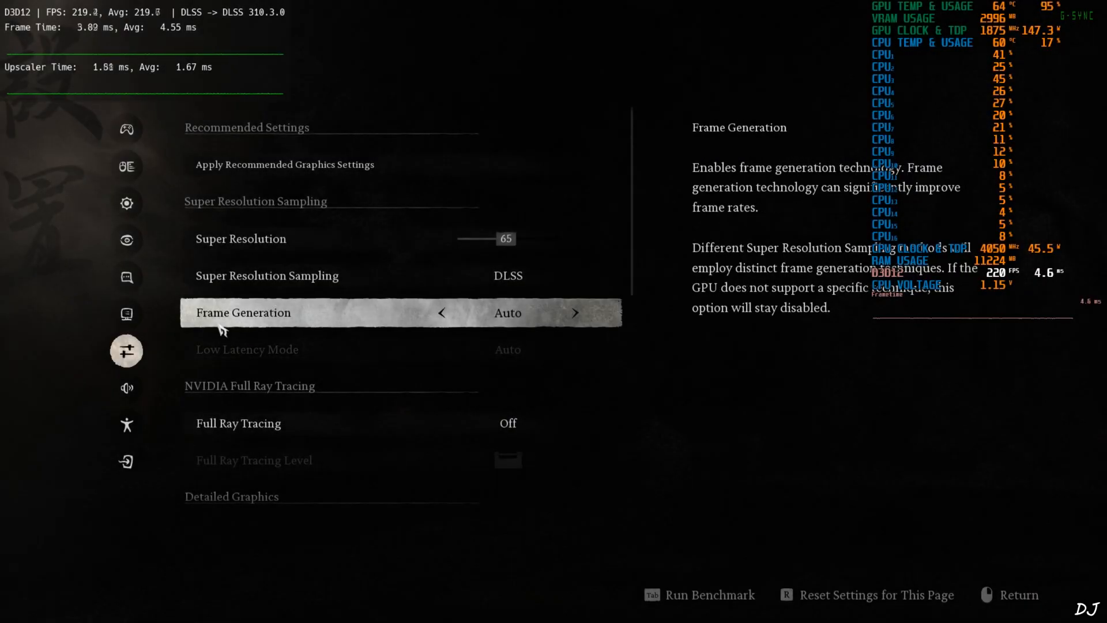
mouse_move(300, 329)
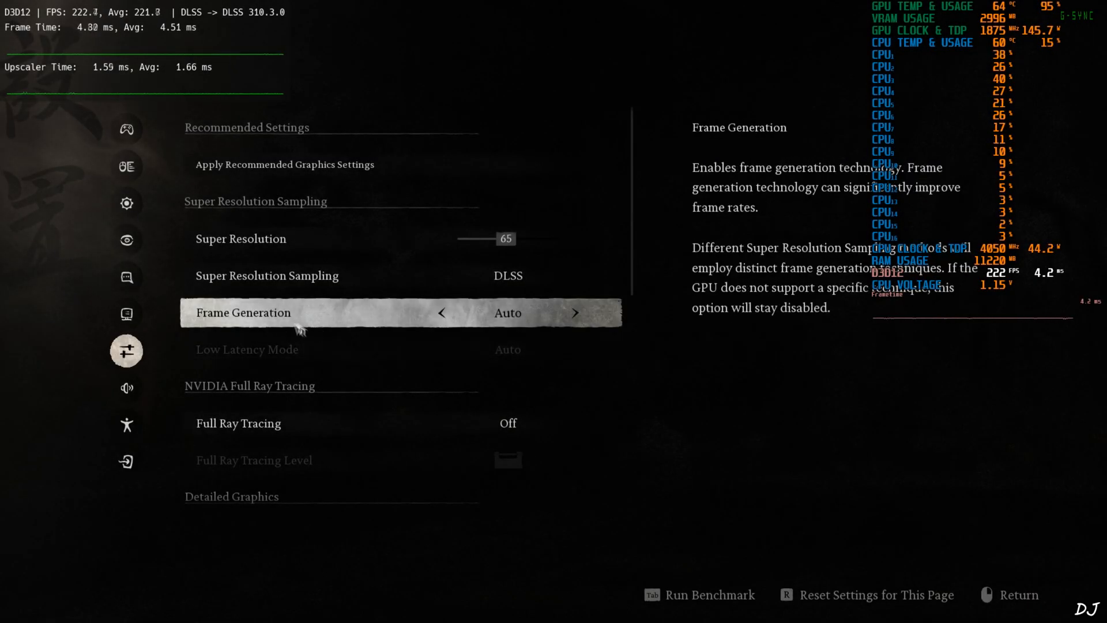
mouse_move(420, 332)
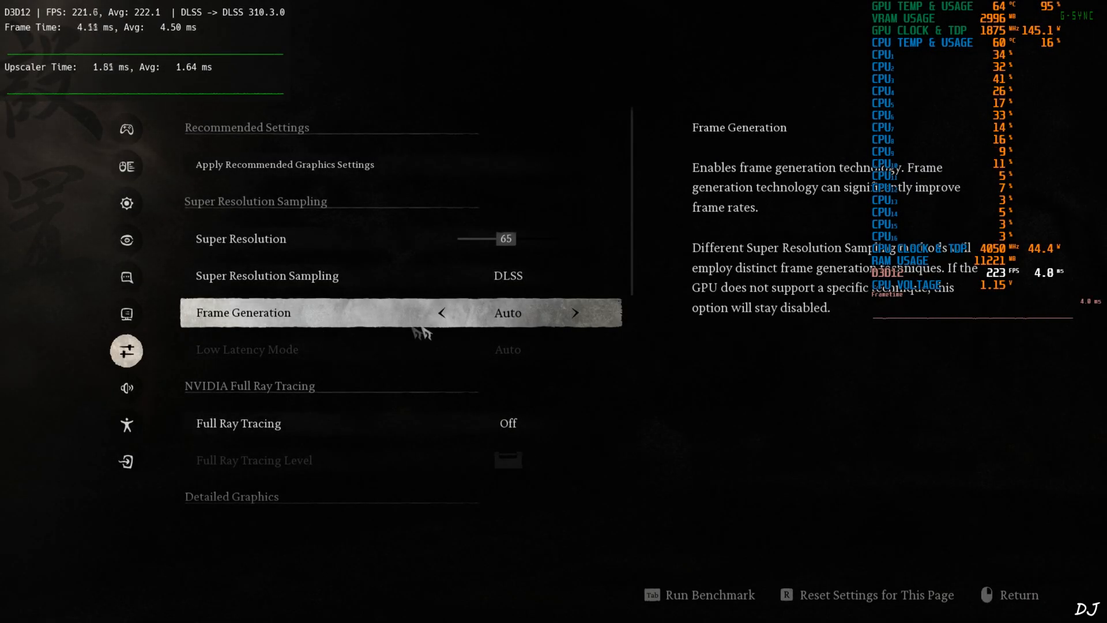
mouse_move(336, 313)
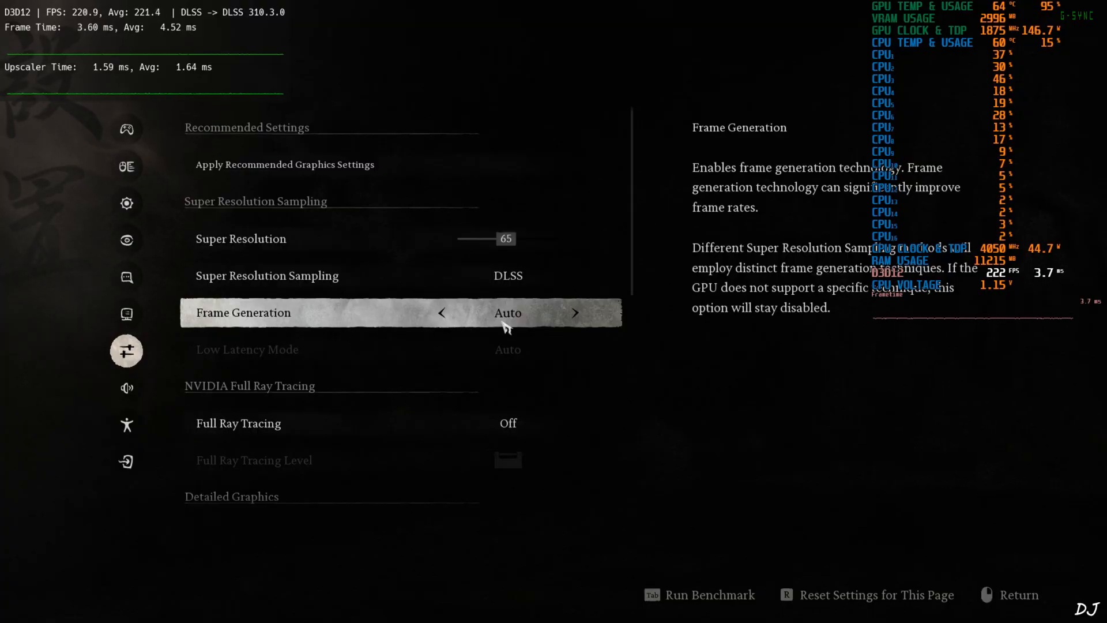
mouse_move(547, 323)
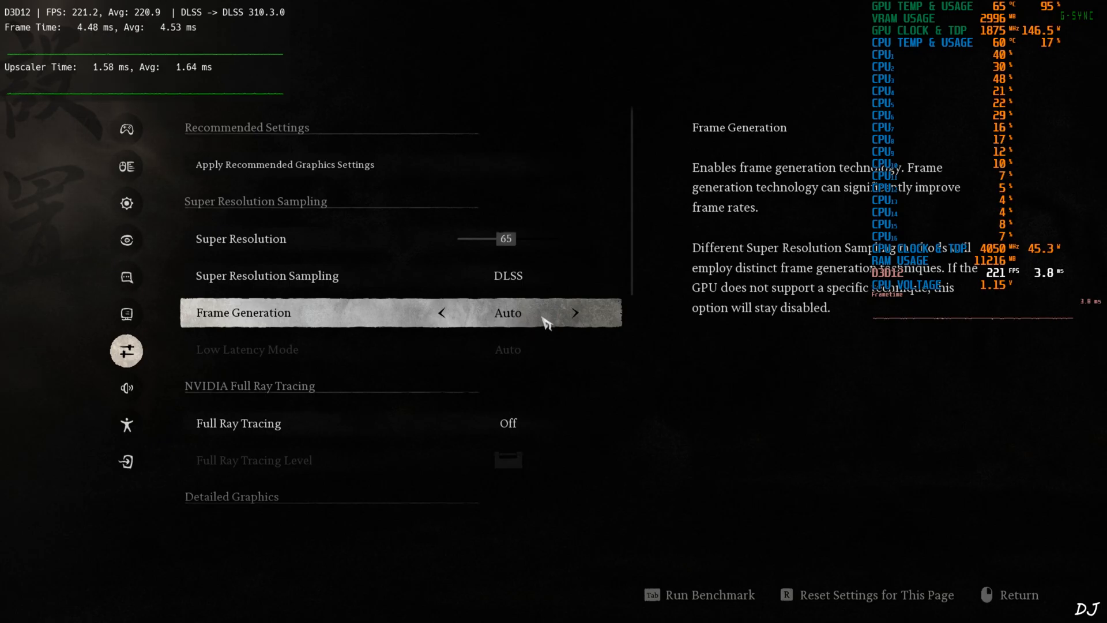
Bring up the OptiScaler overlay over gameplay with the Insert hotkey
key(up)
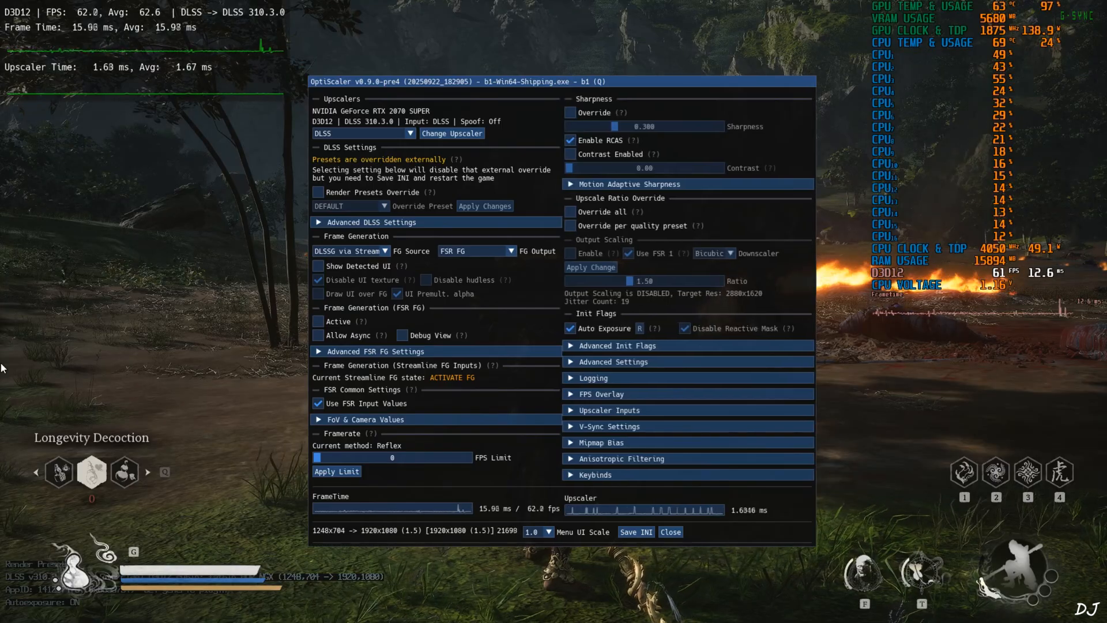
Activate FSR frame generation, toggle its Debug View on and off, and save the INI
click(318, 322)
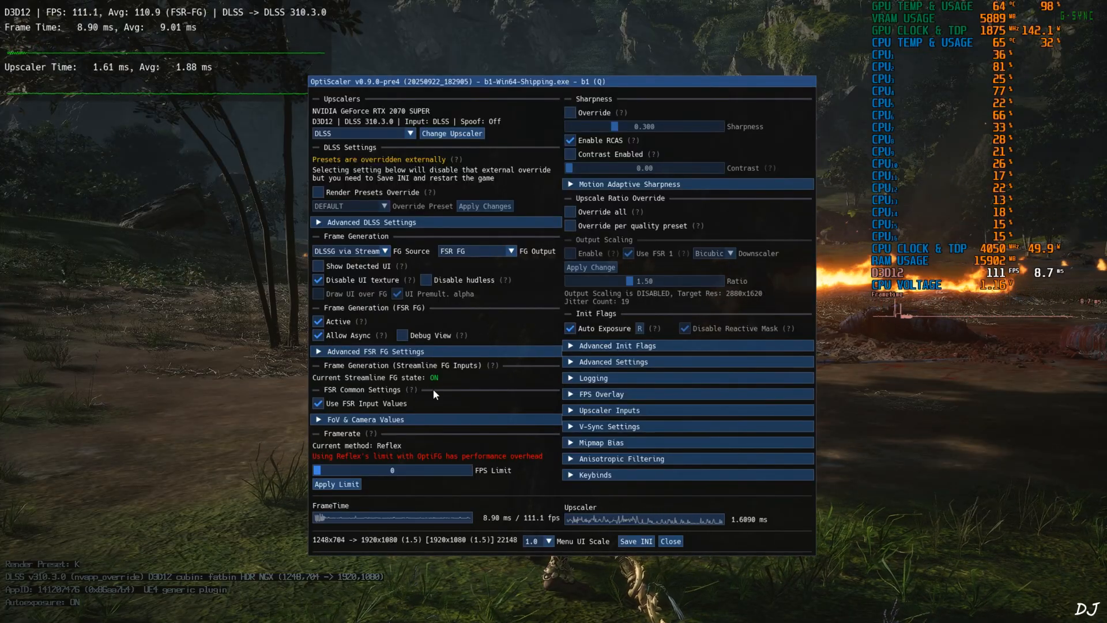
click(401, 336)
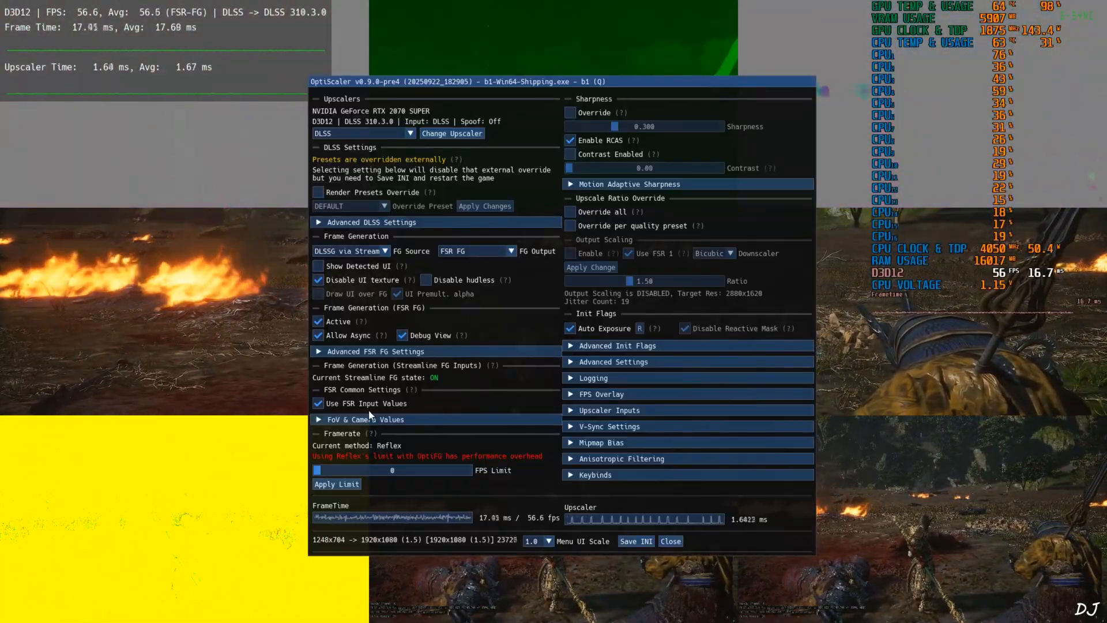
click(634, 541)
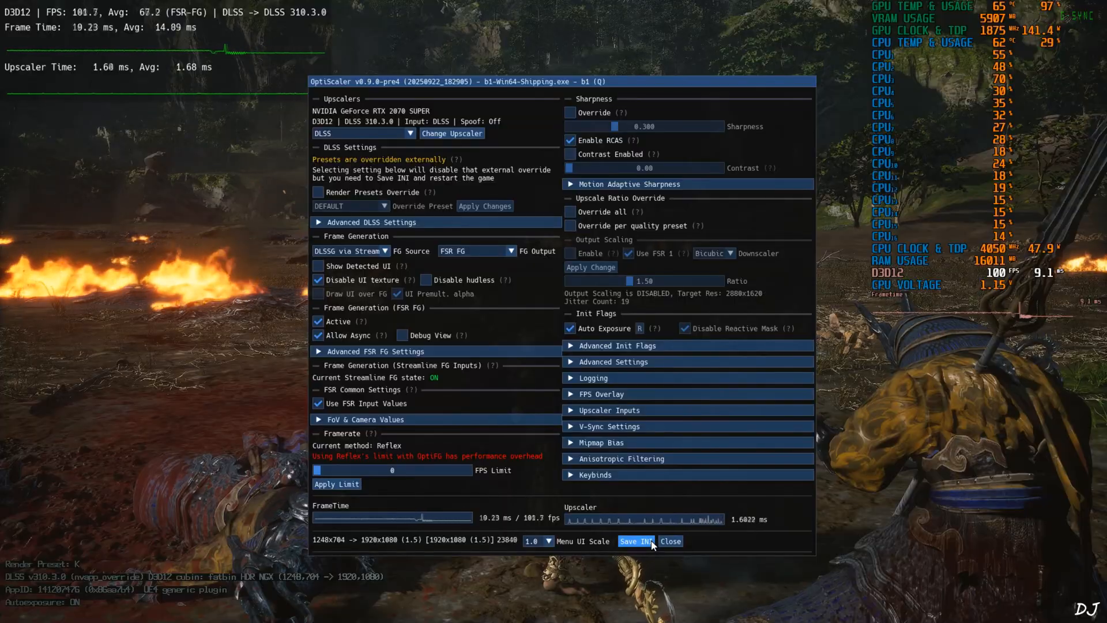
click(669, 541)
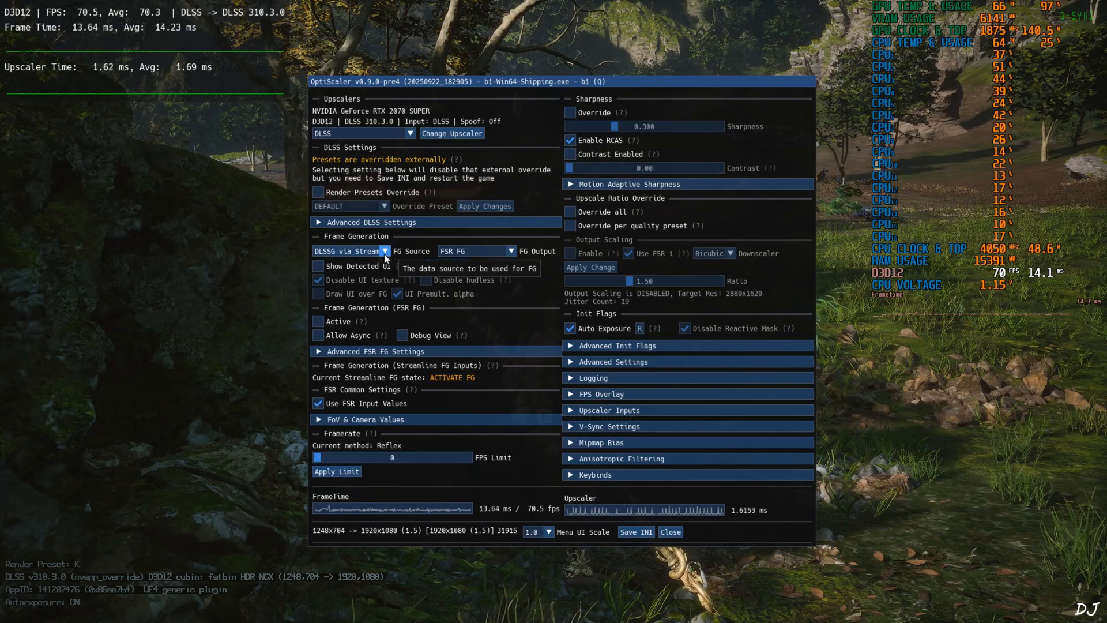
Choose XeFG as the frame generation output
click(511, 250)
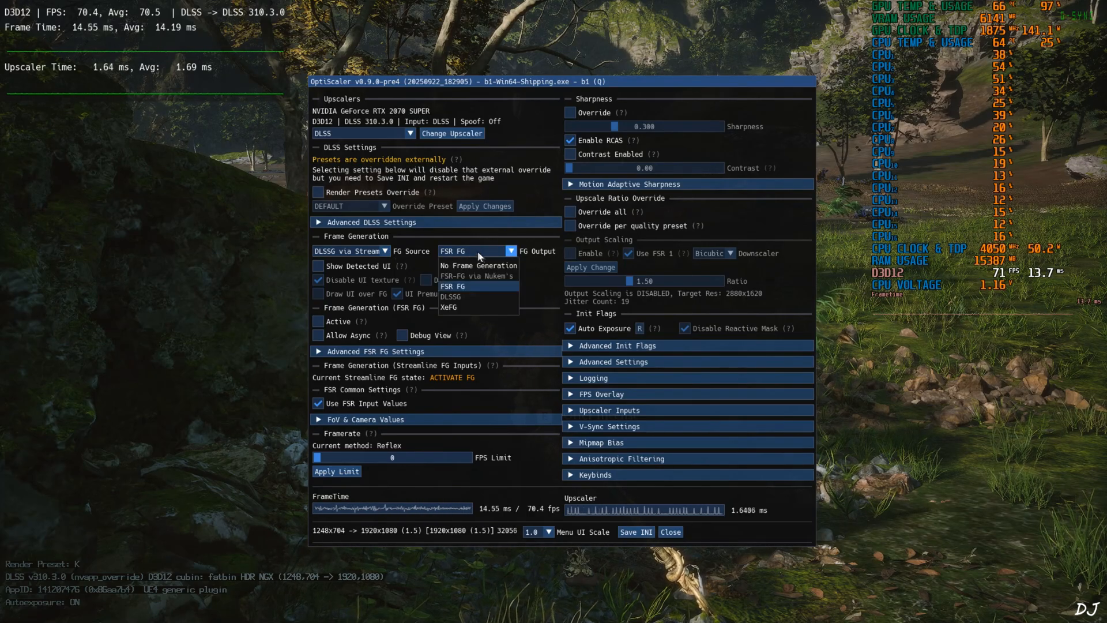
click(448, 306)
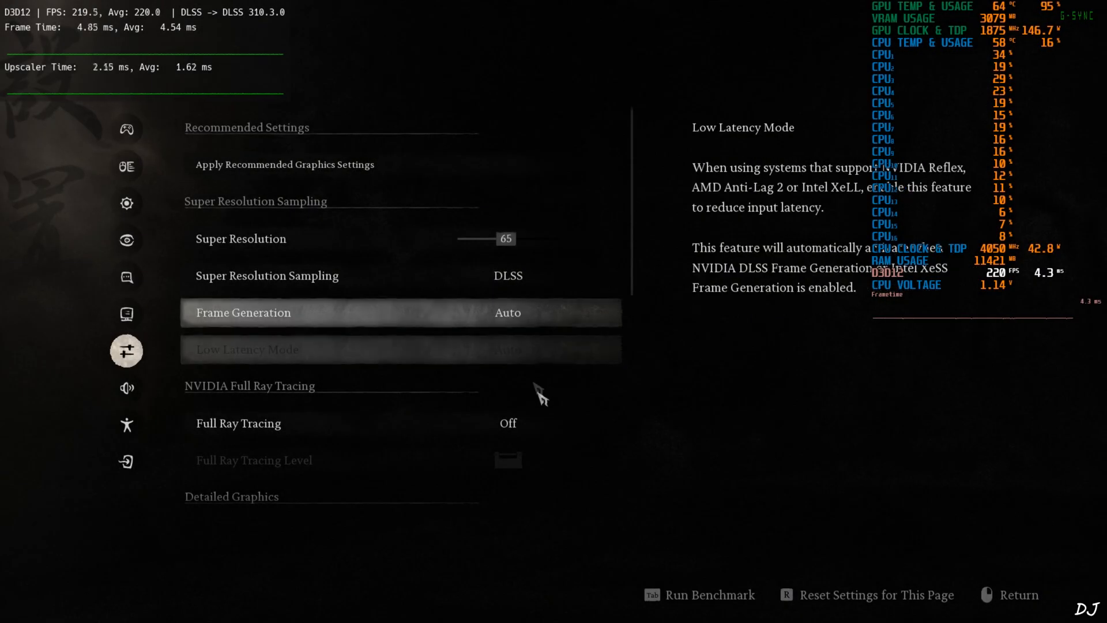
mouse_move(330, 348)
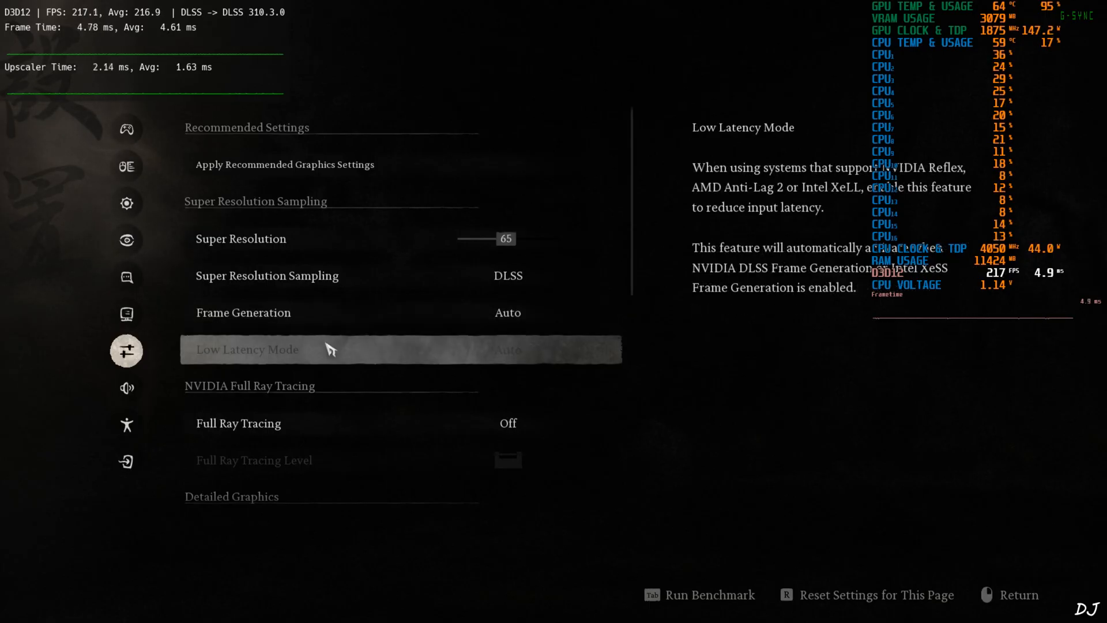
mouse_move(310, 276)
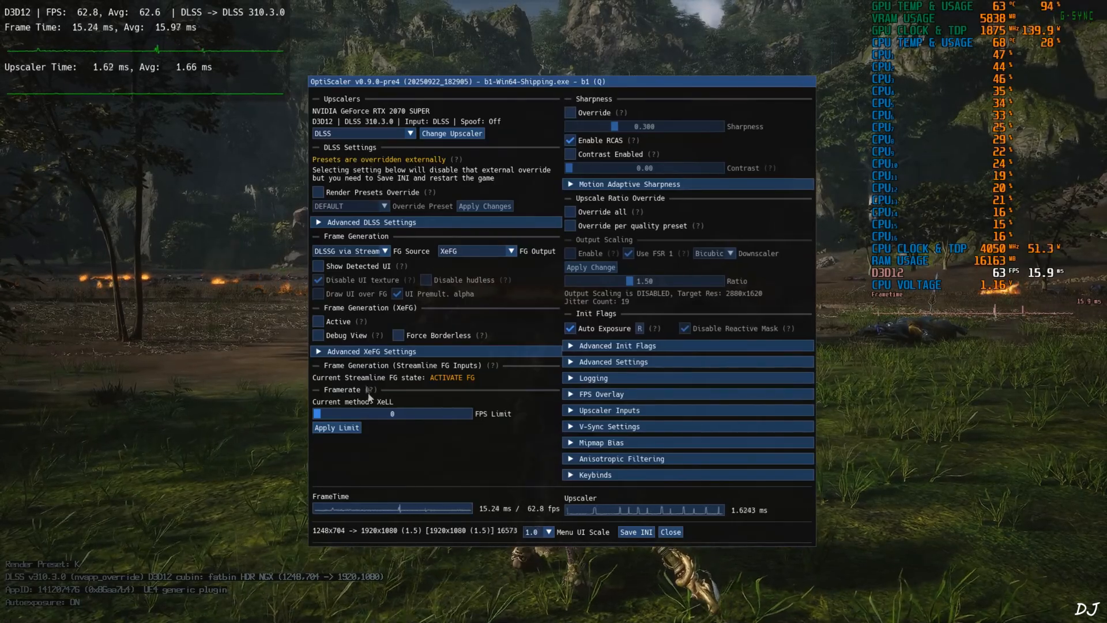
Activate XeFG frame generation with Debug View, save the INI, close the overlay and bring up the Start menu
click(318, 321)
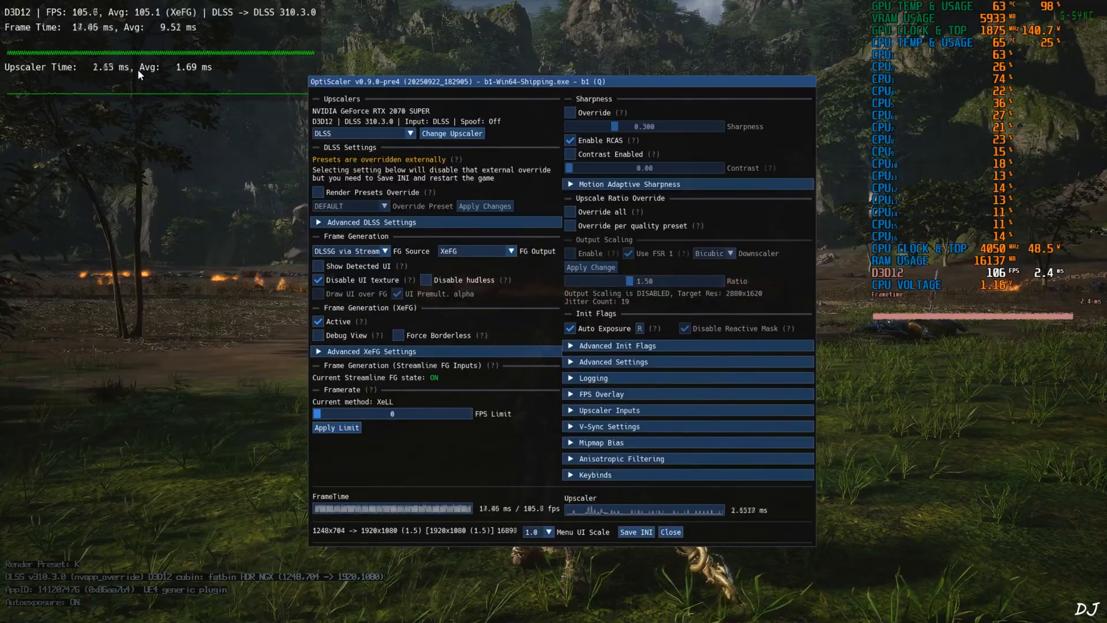
click(318, 336)
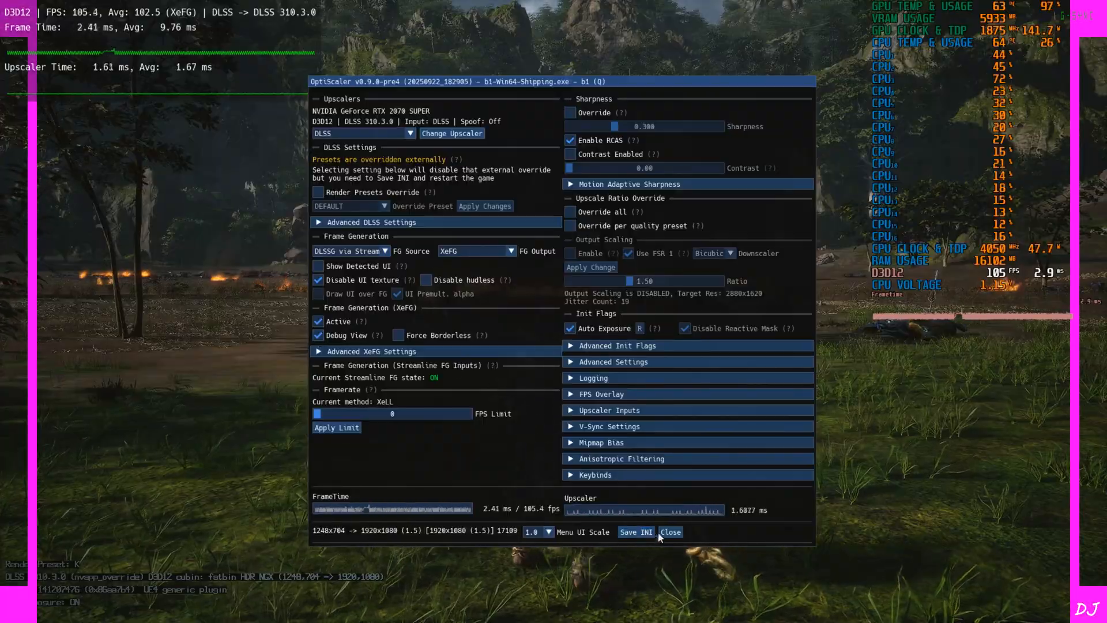
click(668, 532)
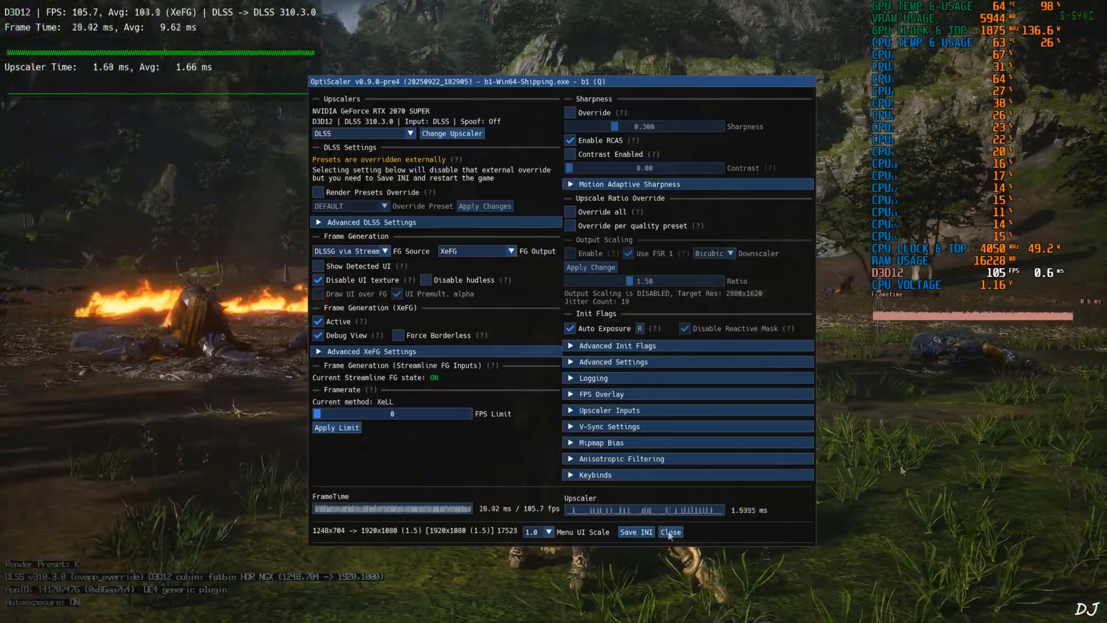
click(318, 336)
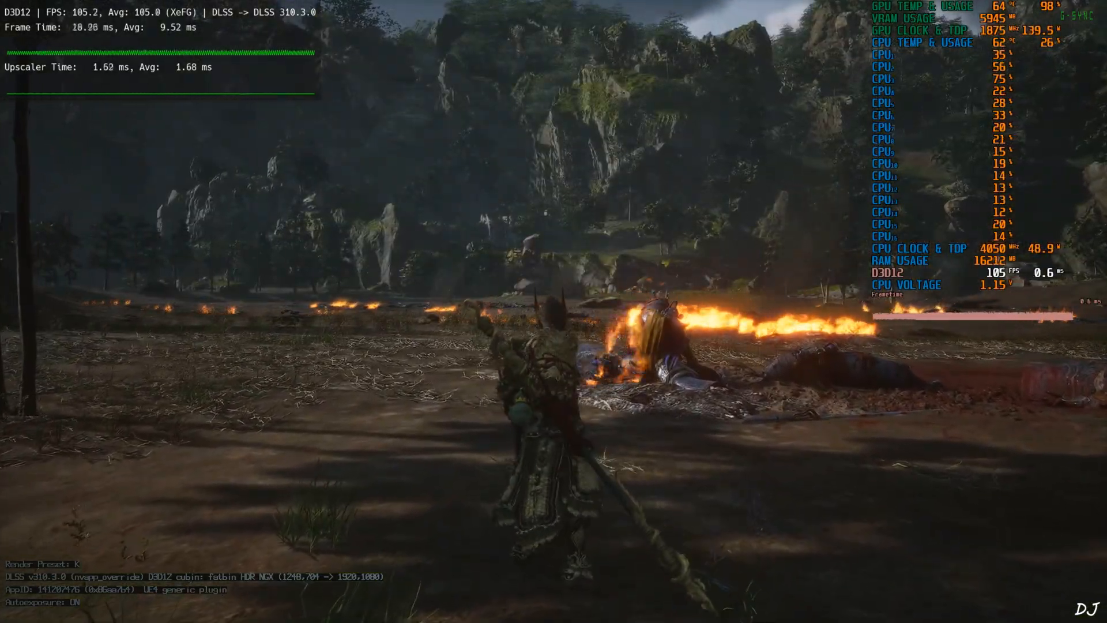
click(348, 608)
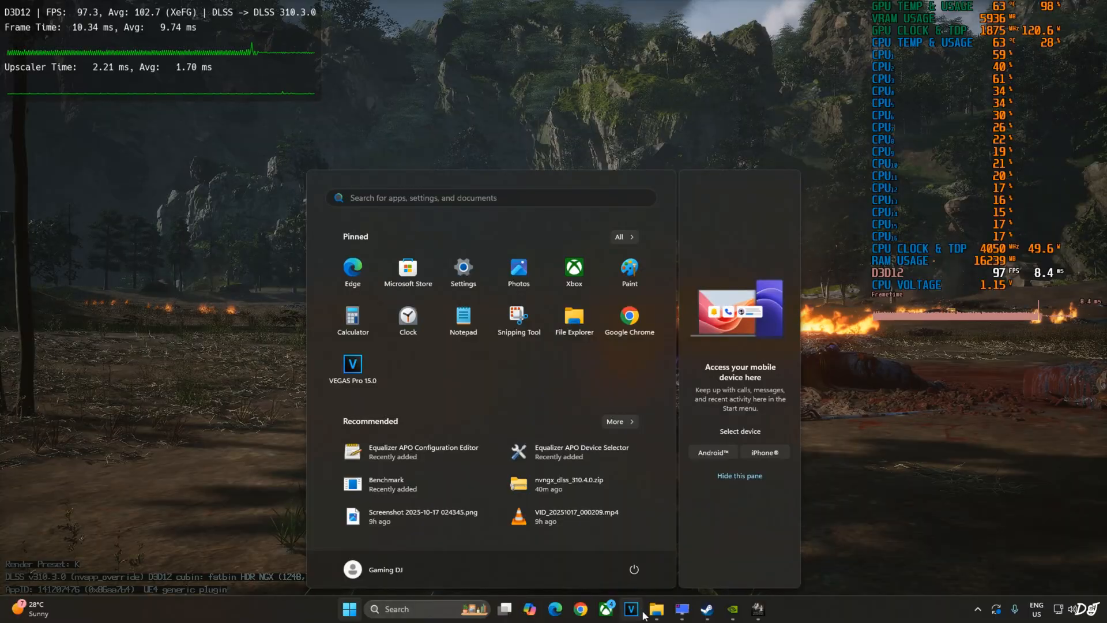
Launch XeSSInspector.exe, inspect b1-Win64-Shipping.exe and view the XeSS-FG Context #1 details
click(652, 609)
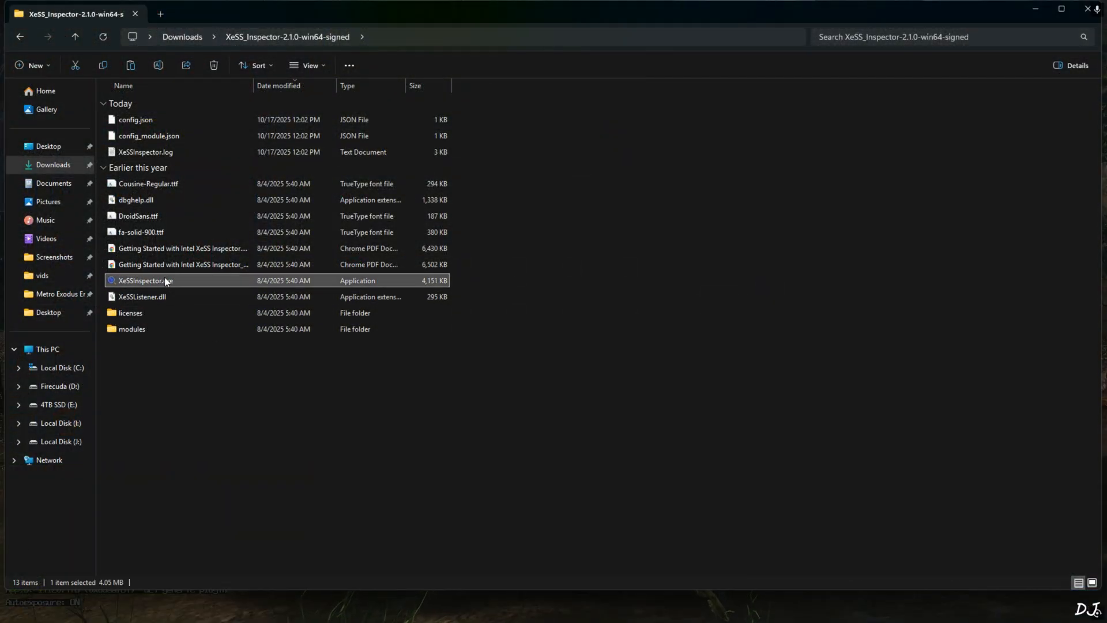
double_click(146, 280)
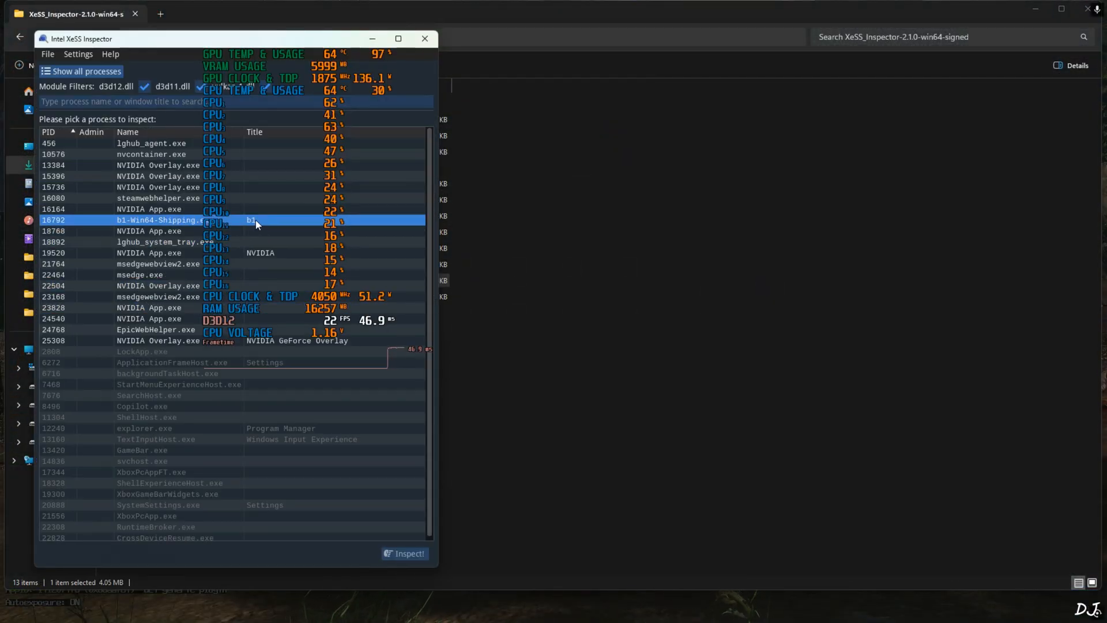
click(404, 552)
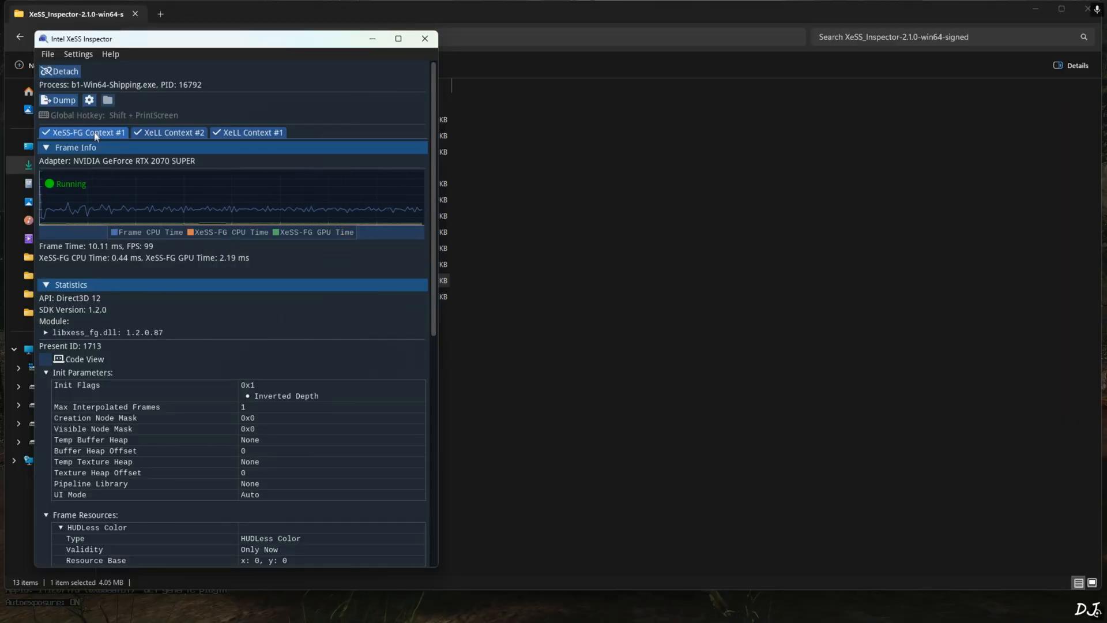
click(252, 131)
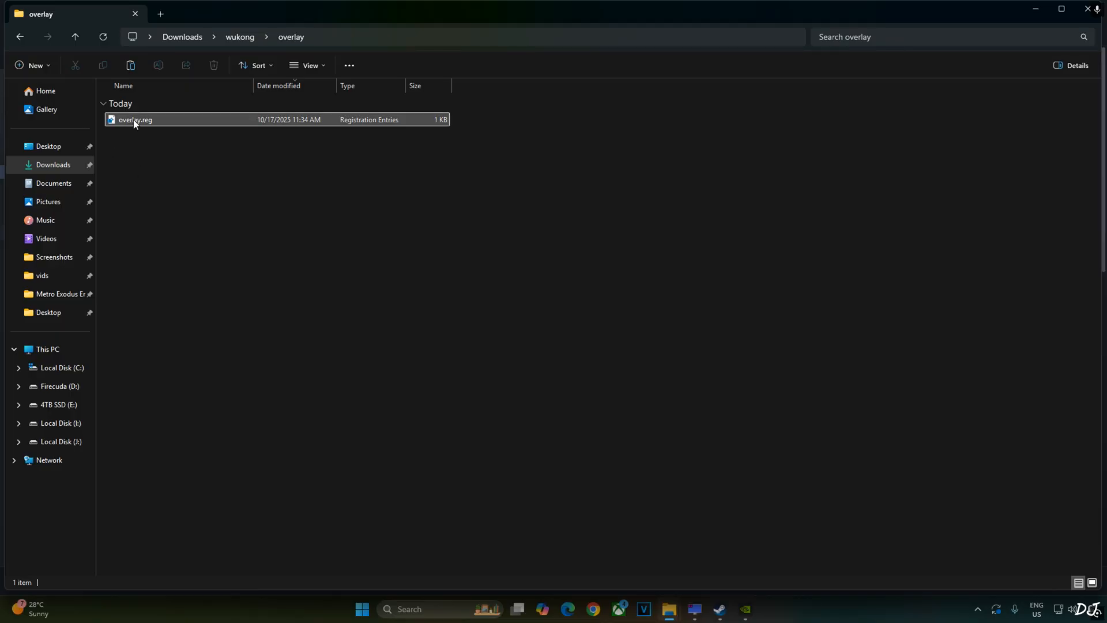
Open overlay.reg for editing in Notepad to change the ShowDlssIndicator value
right_click(134, 119)
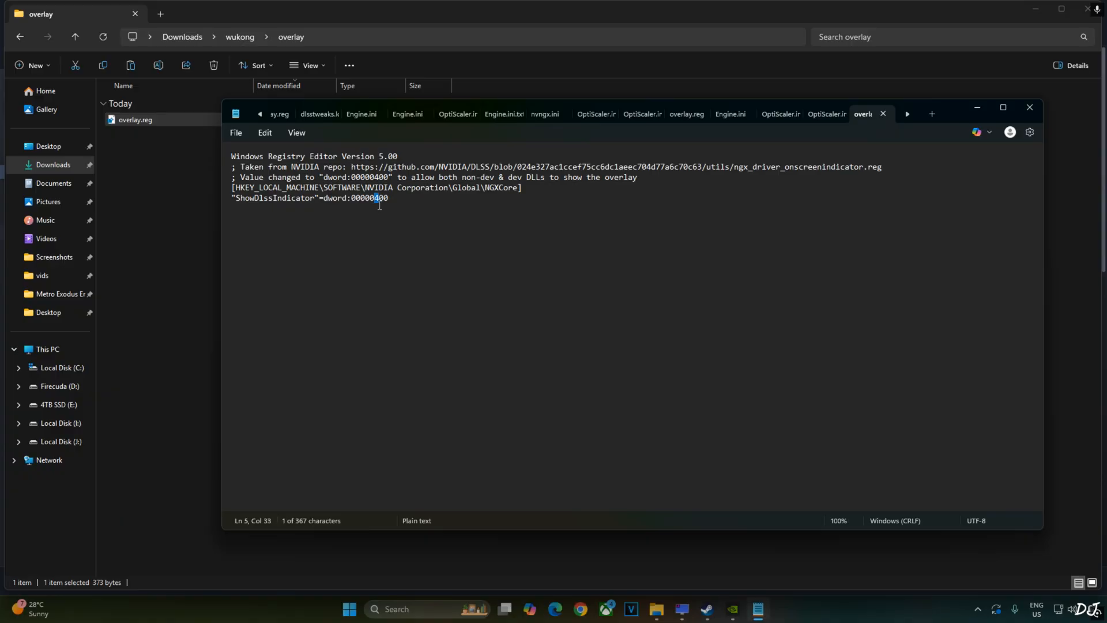
click(235, 132)
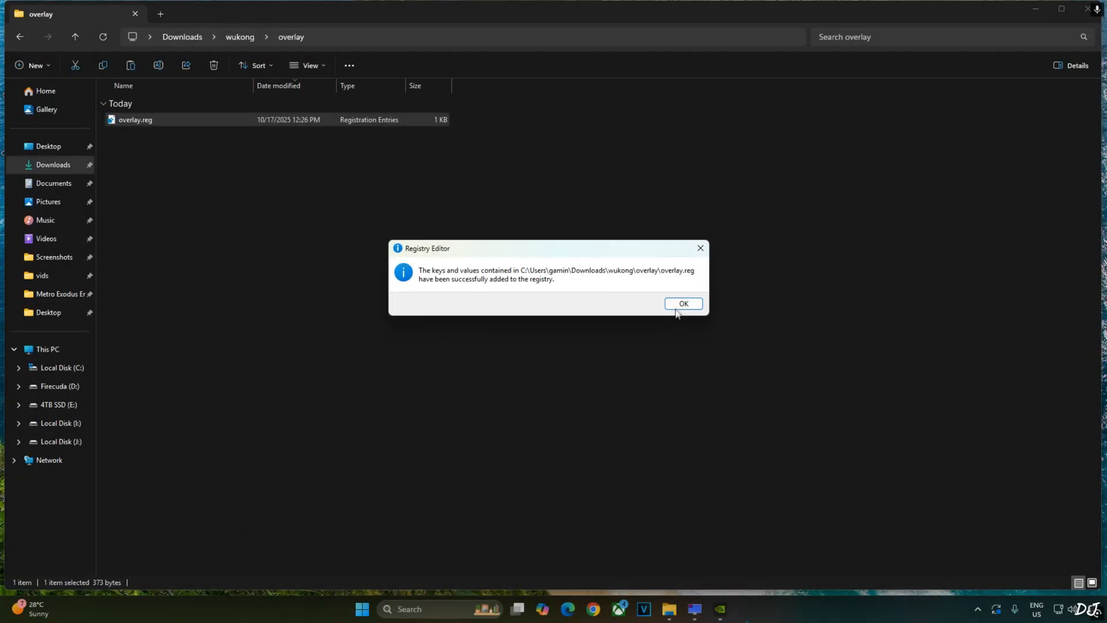
Dismiss the registry success message after merging overlay.reg
click(681, 303)
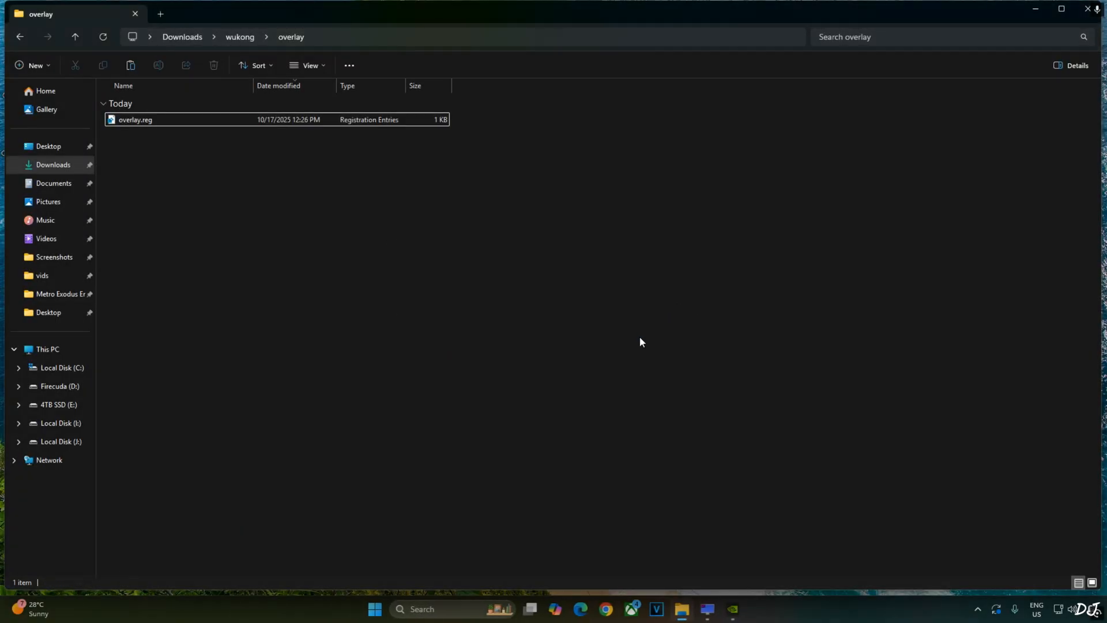